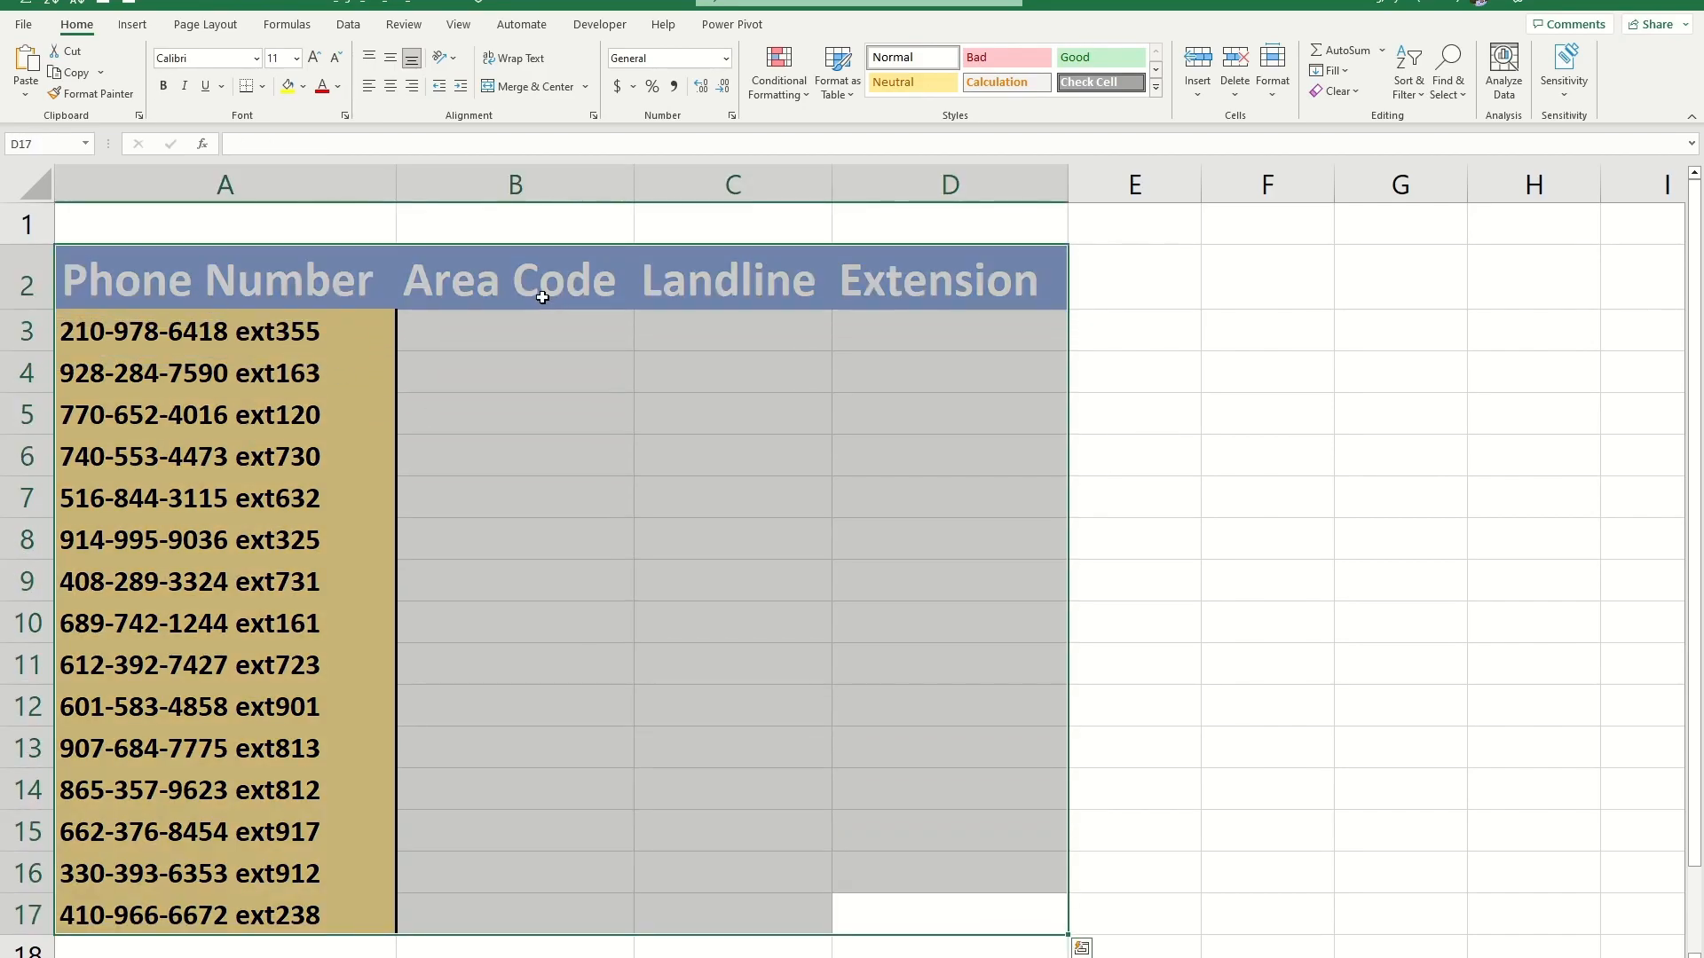
Hand-type sample area codes 210 and 928 in column B, then select them to clear.
click(514, 279)
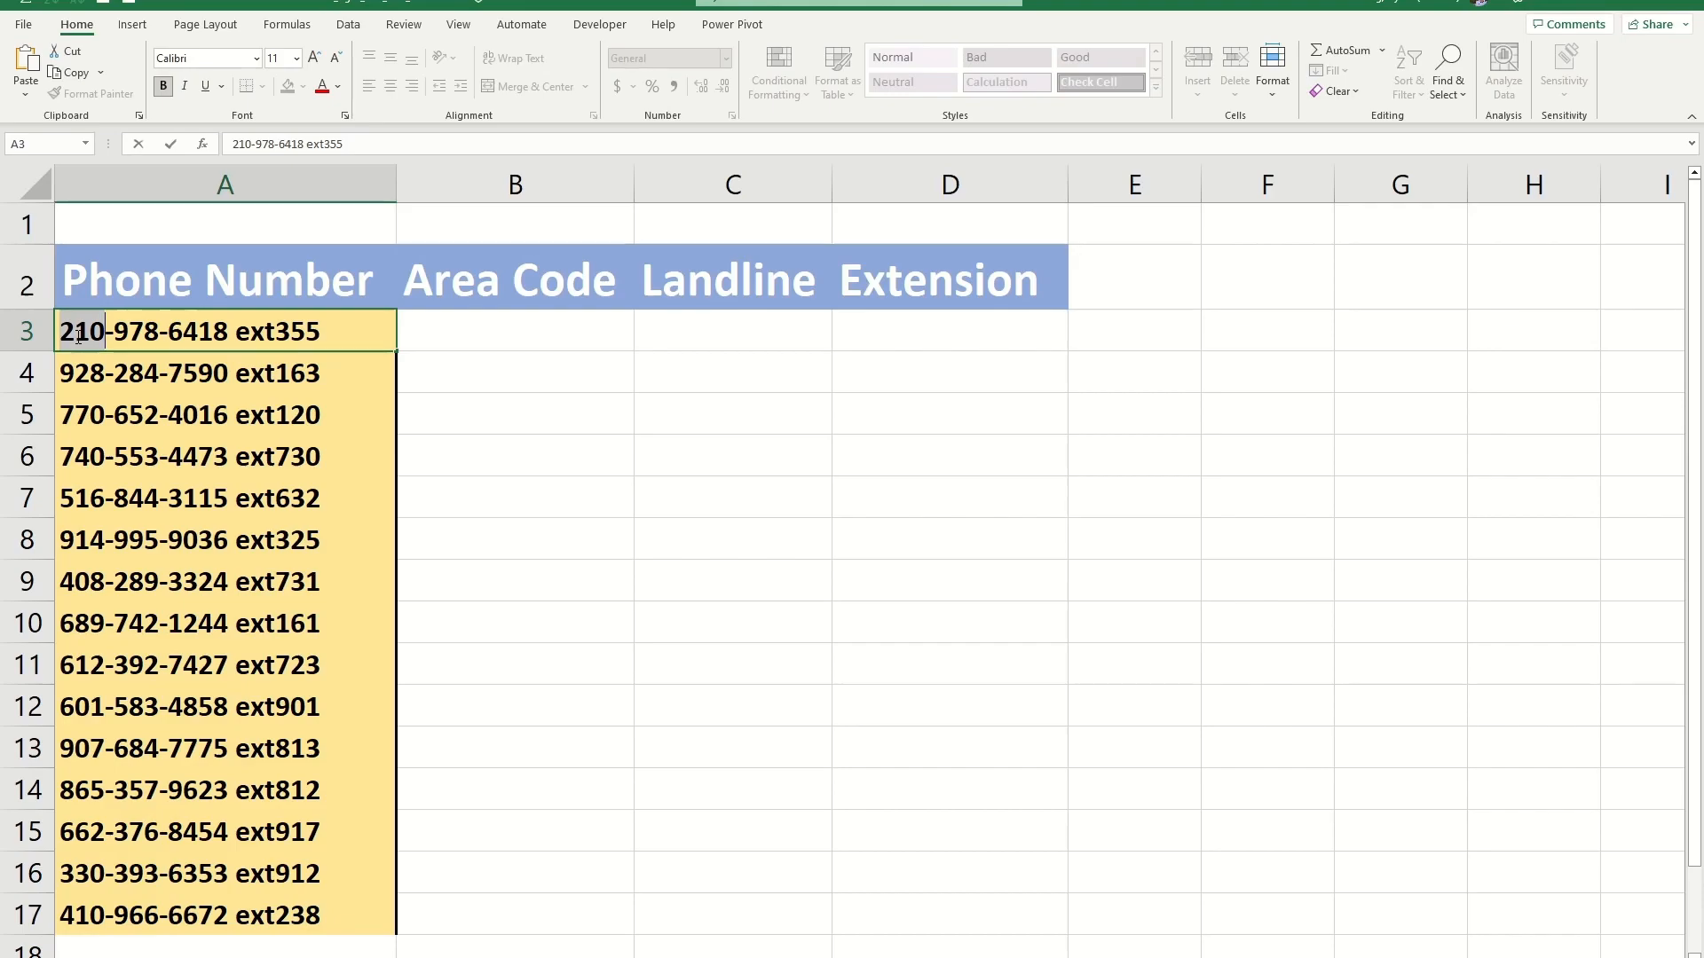
click(514, 330)
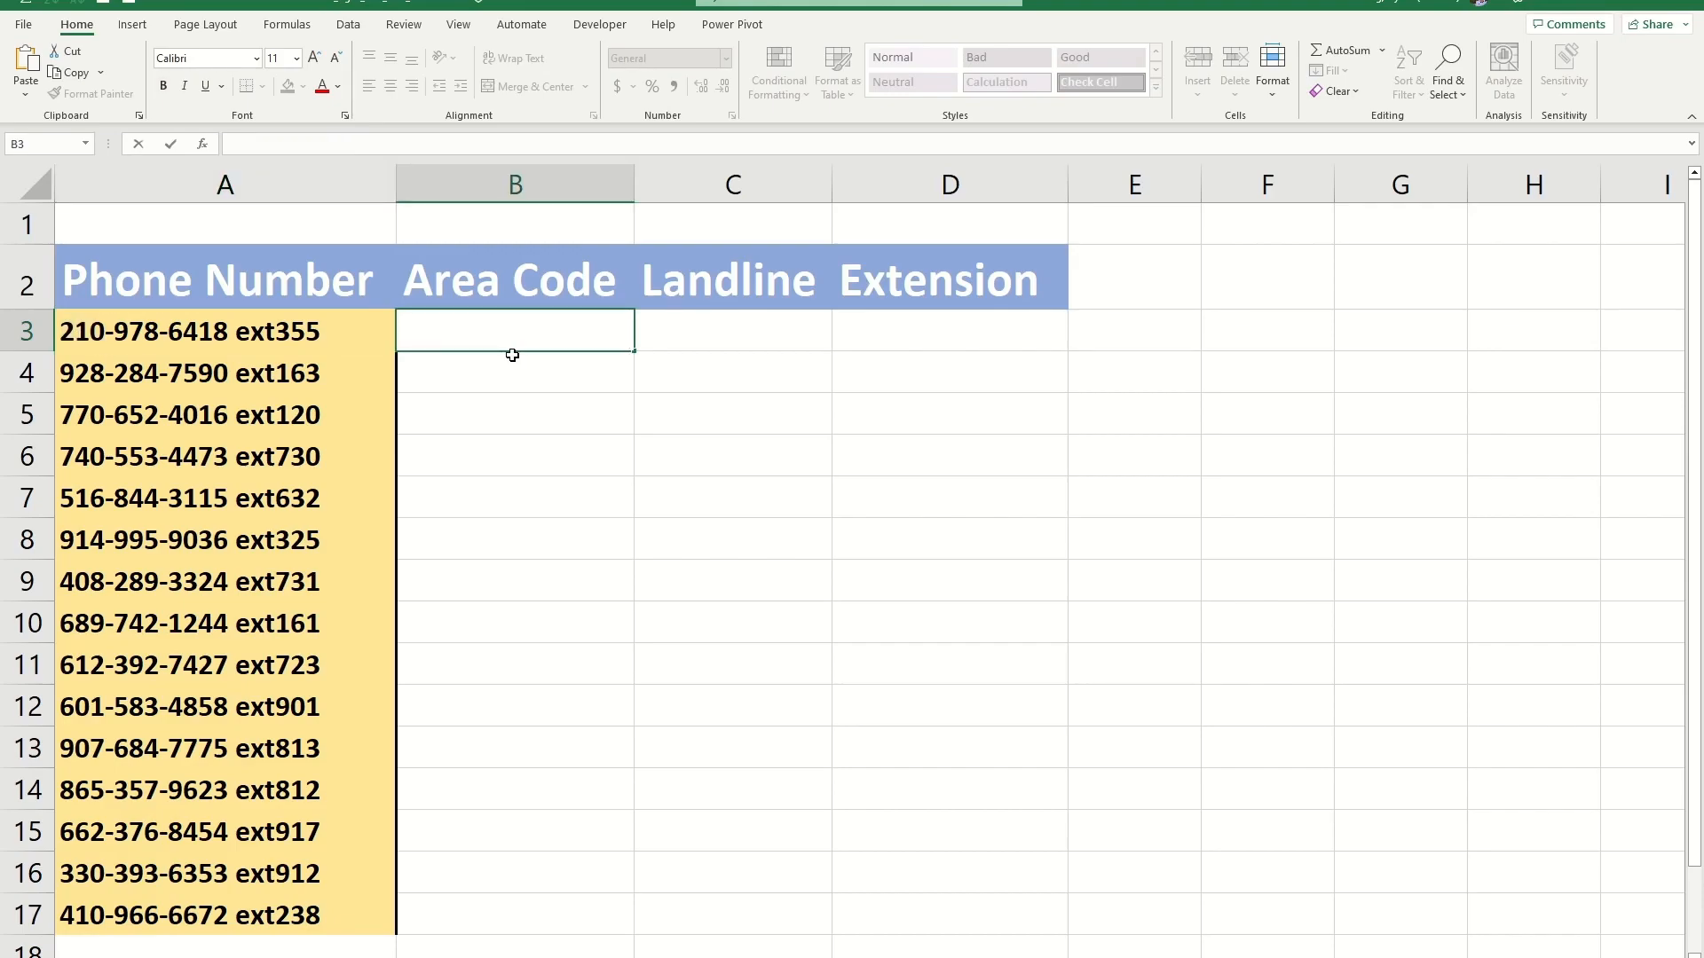
text(210)
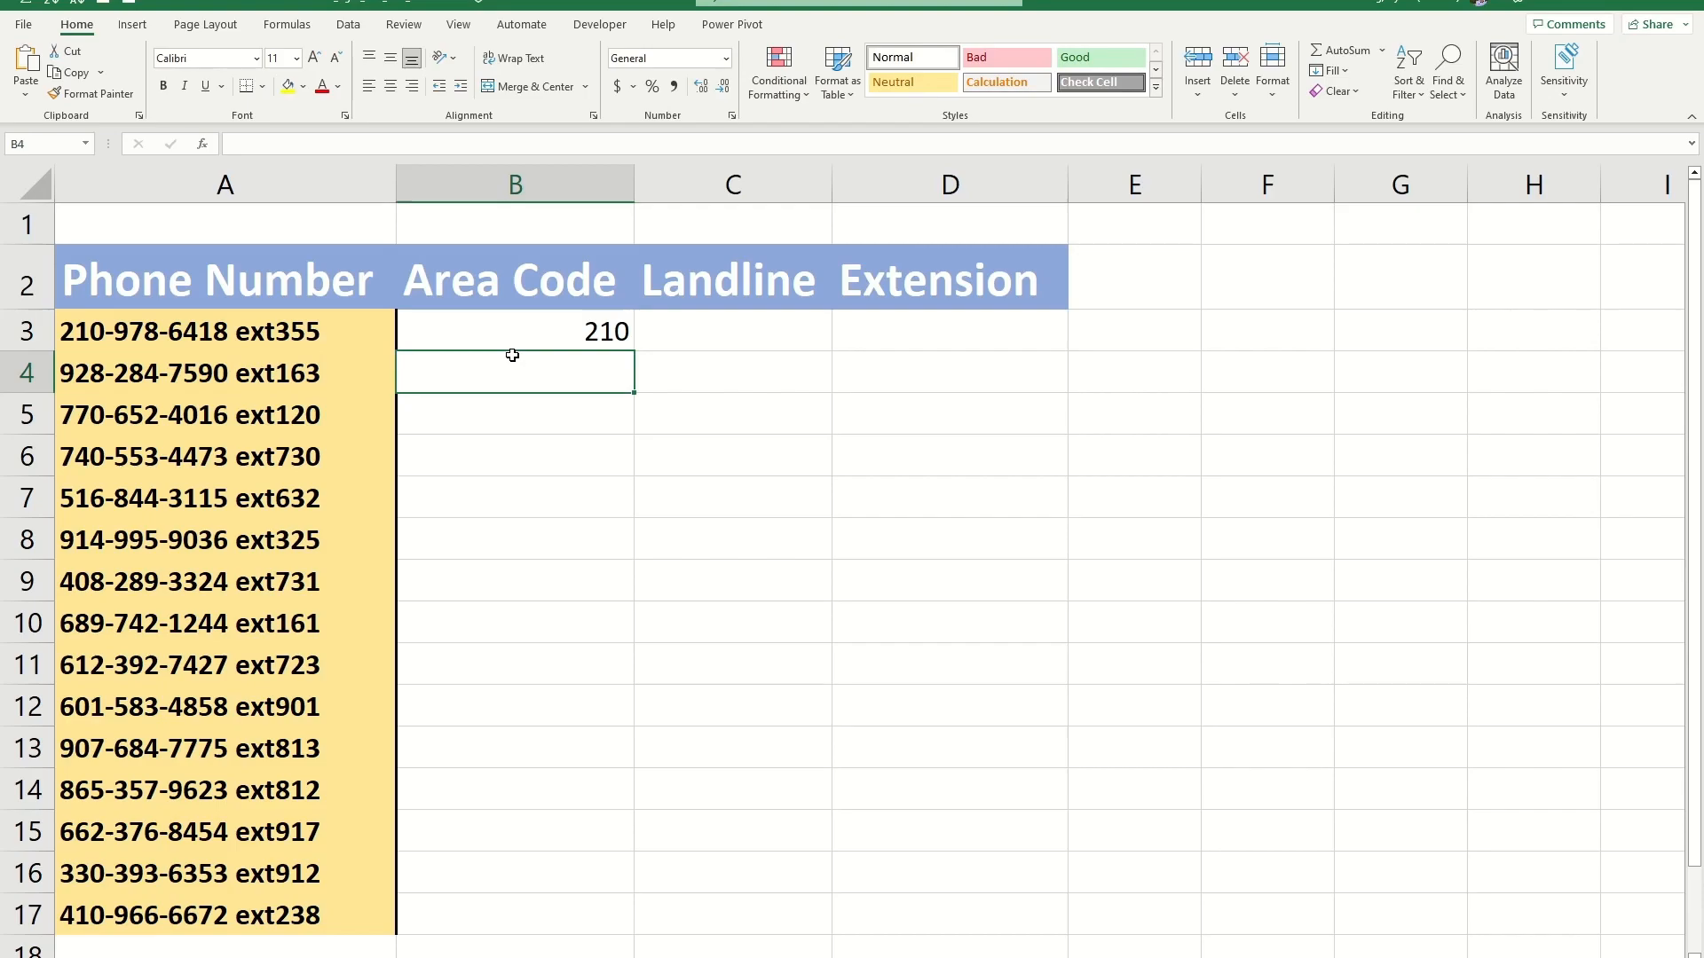
text(928)
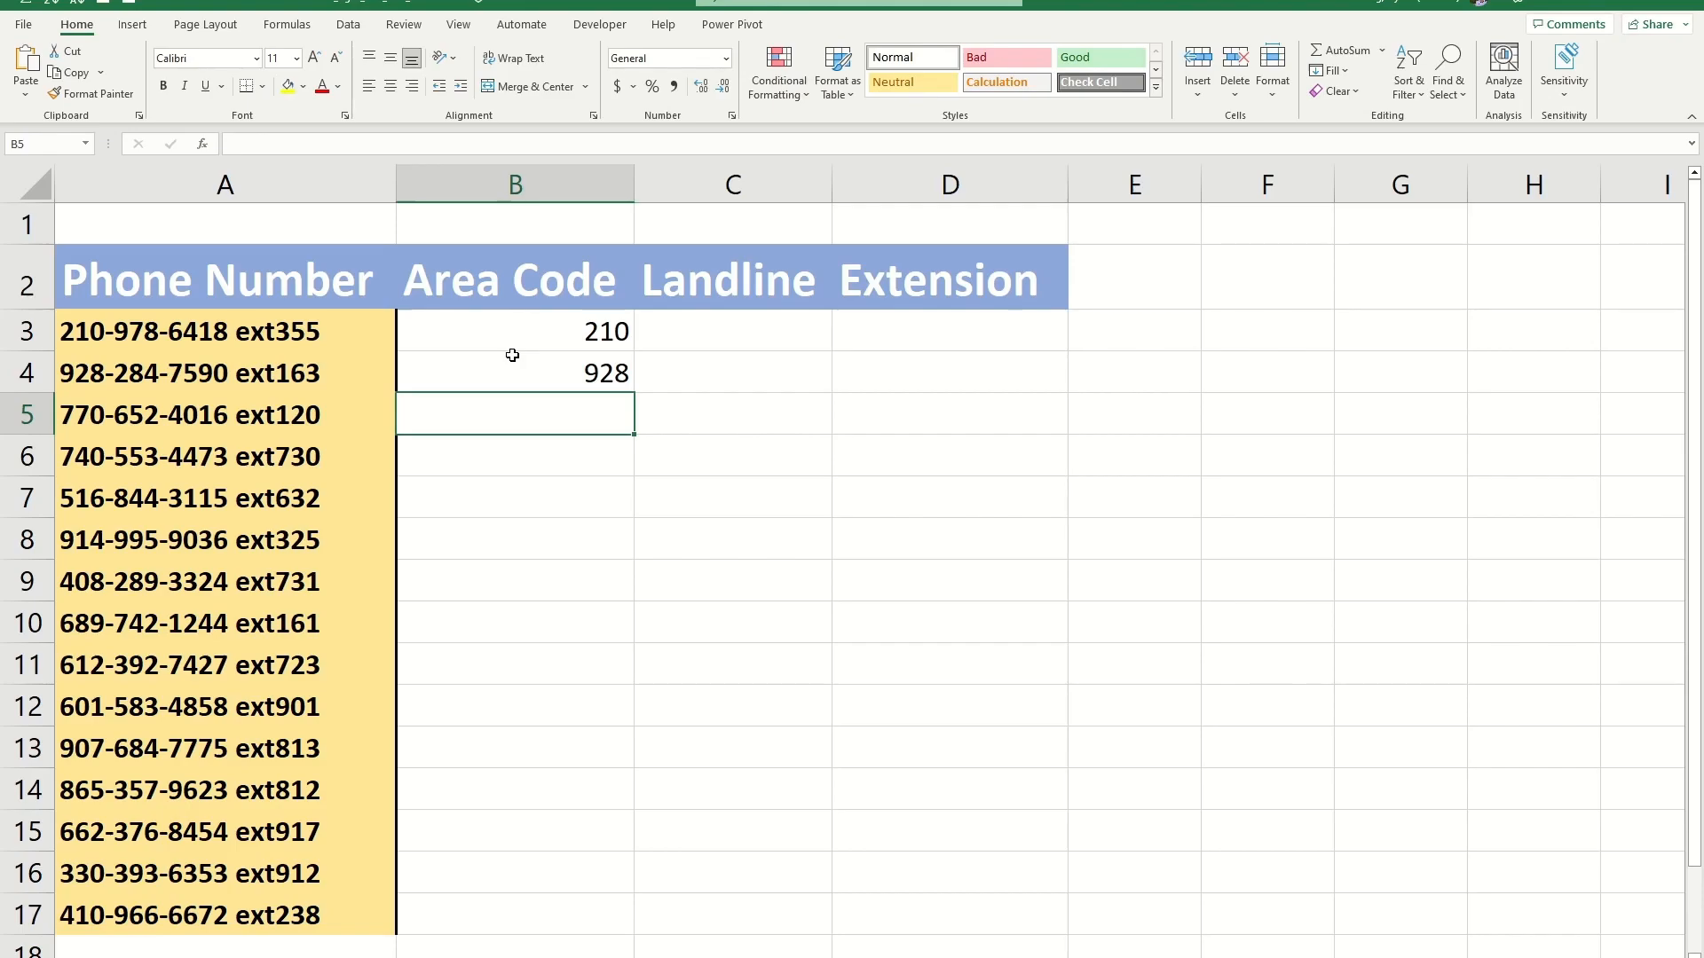
click(514, 373)
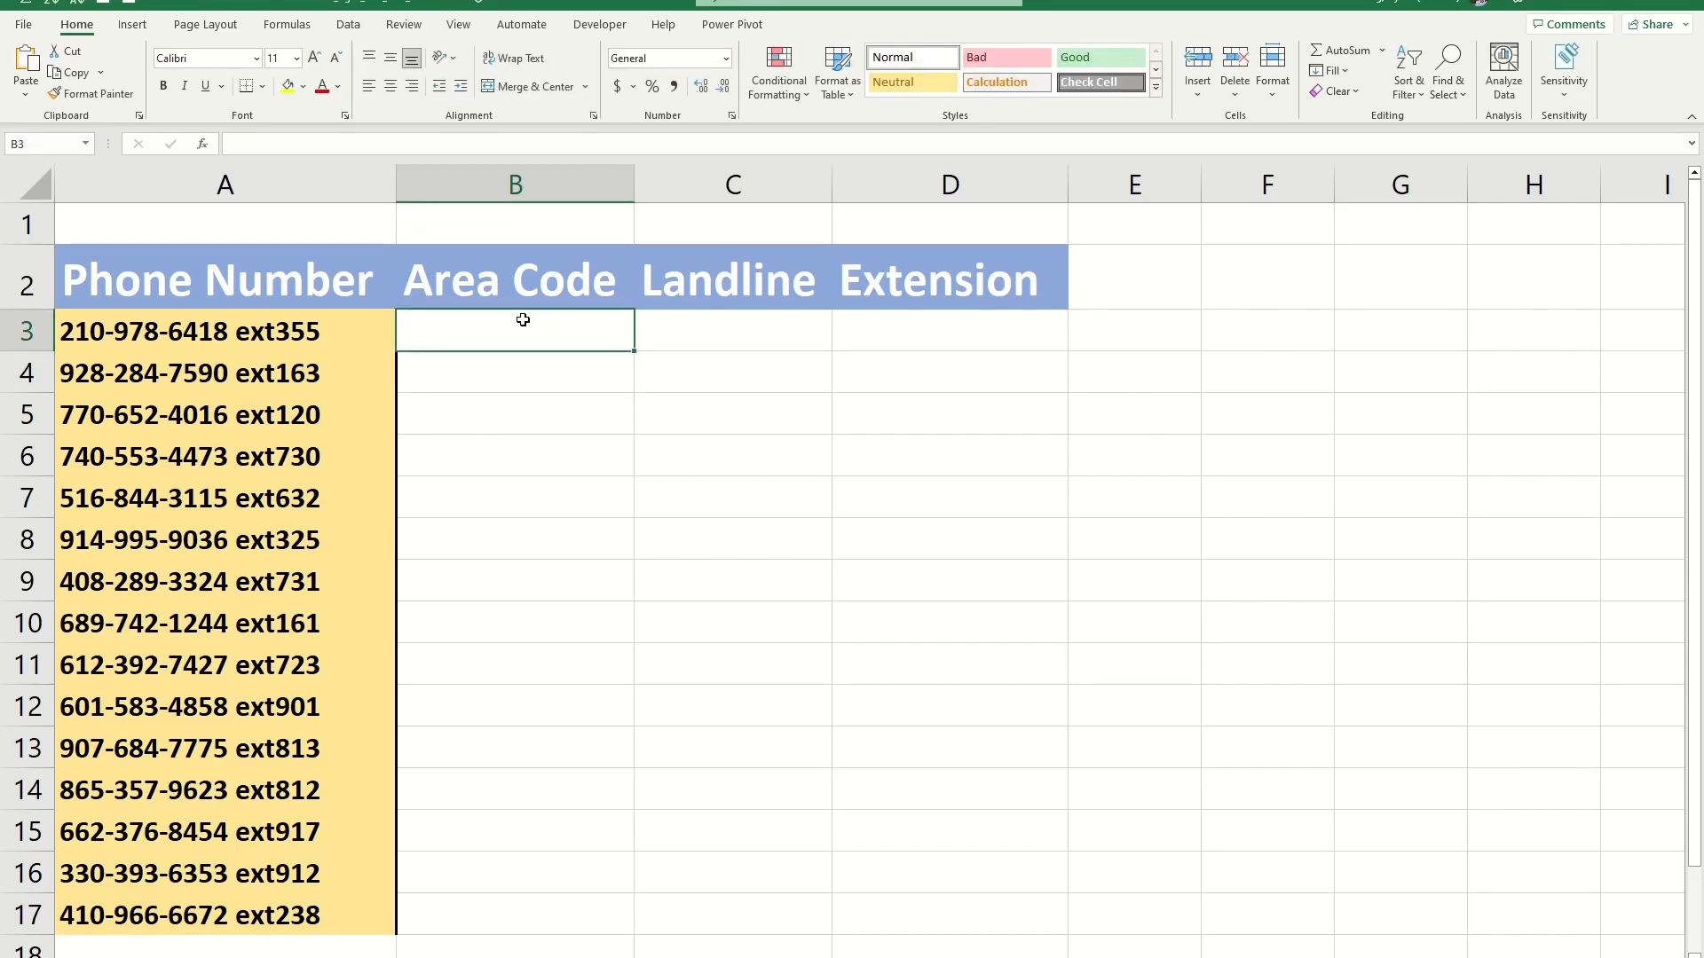
mouse_move(629, 333)
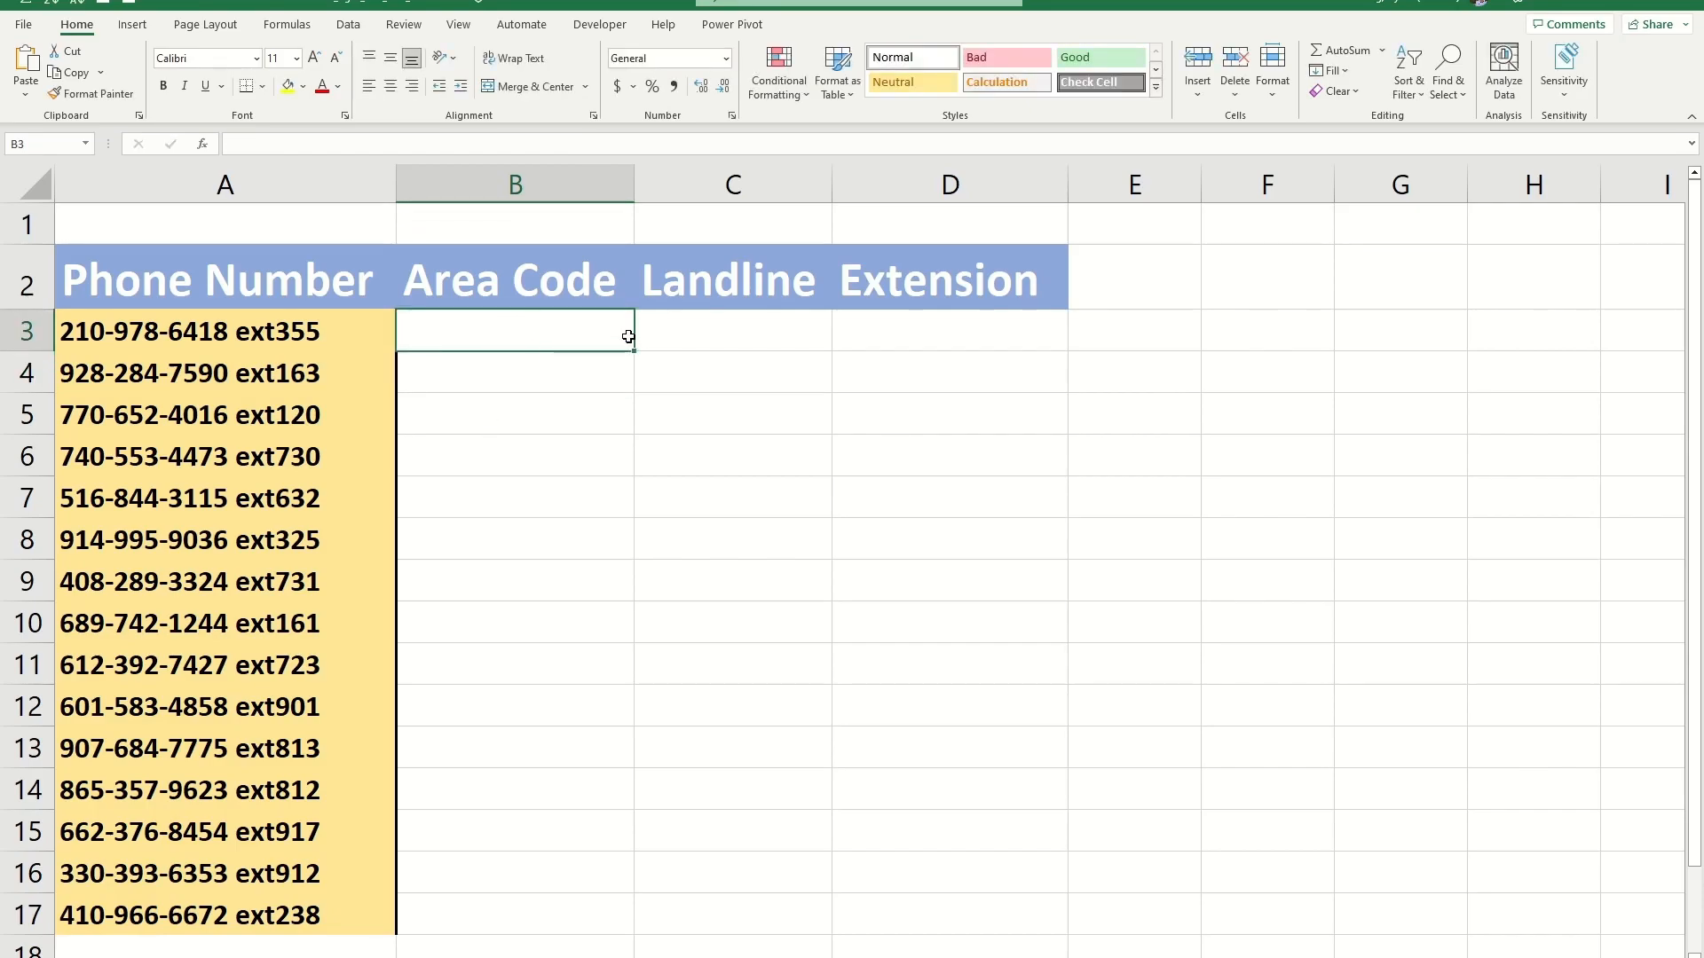
mouse_move(602, 760)
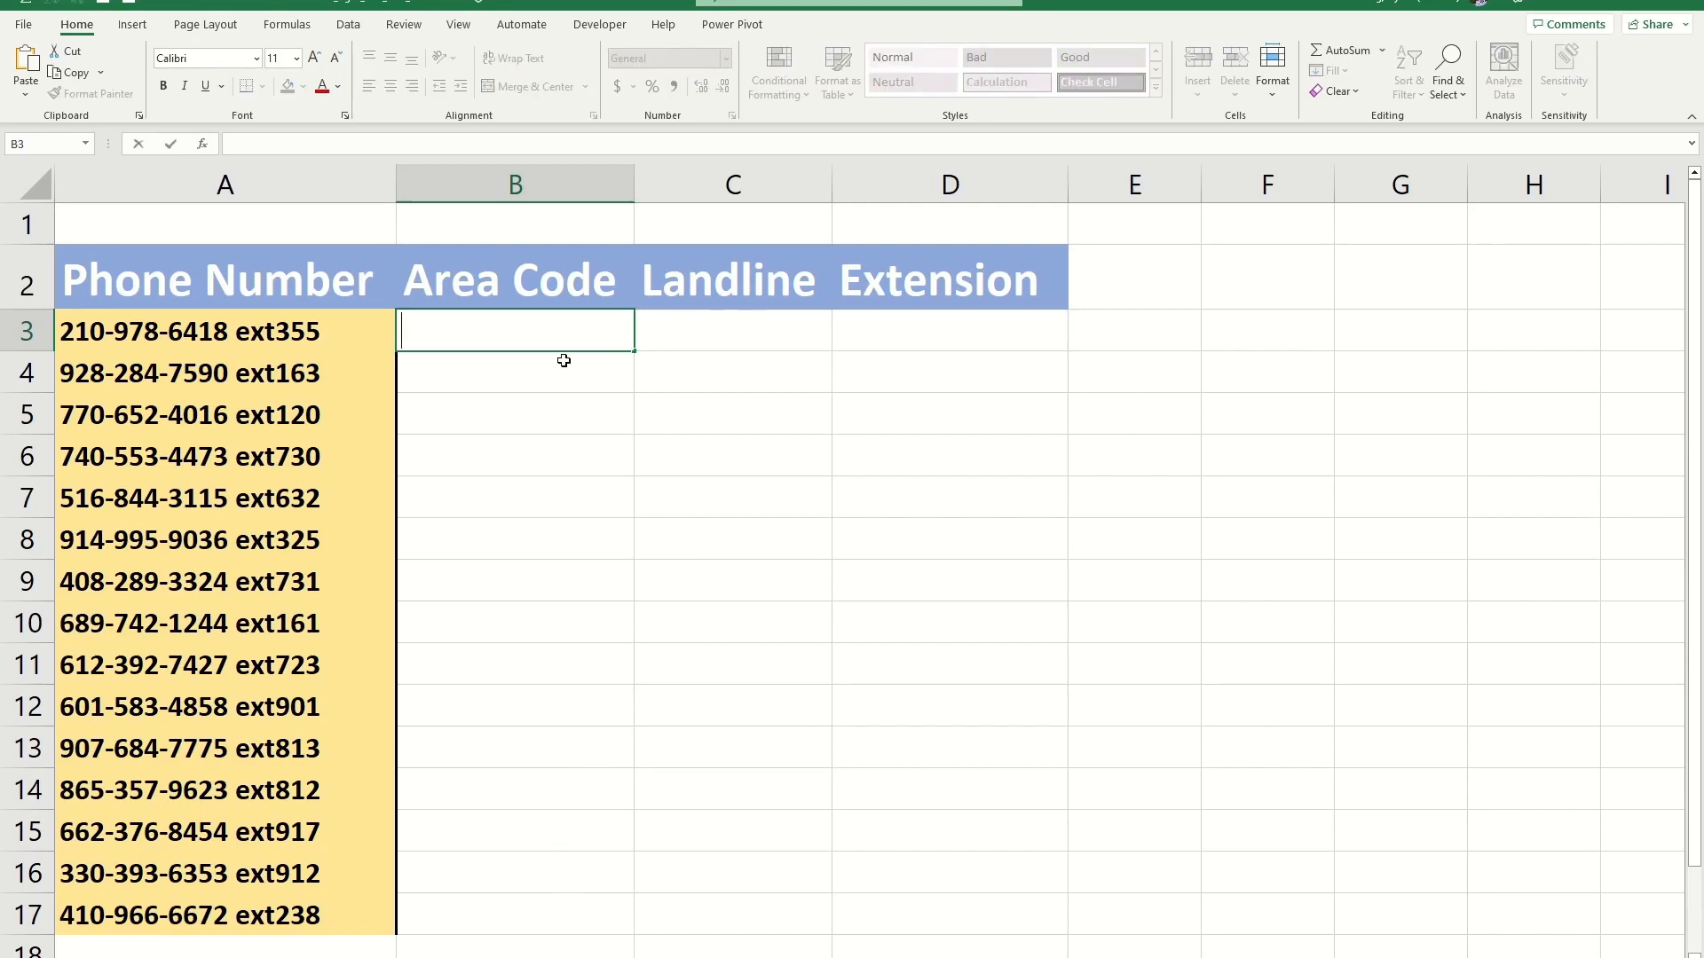
Enter =LEFT(A3,3) in B3 via Function Arguments and fill it down to B17.
text(=)
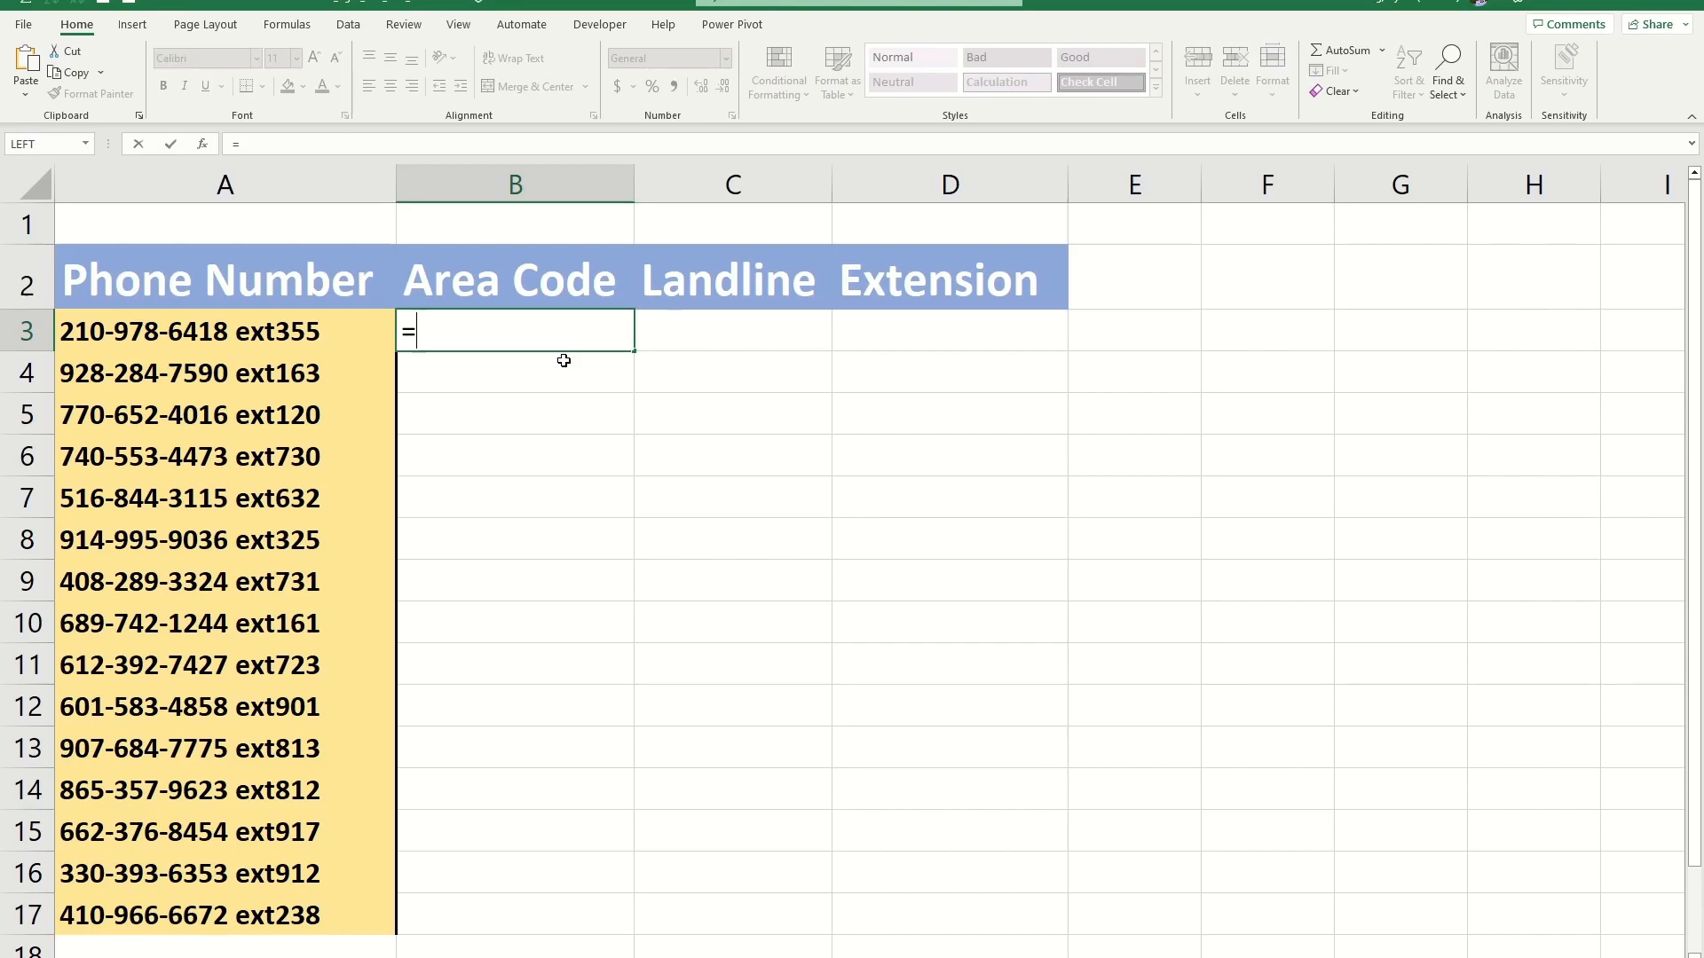
text(LEFT()
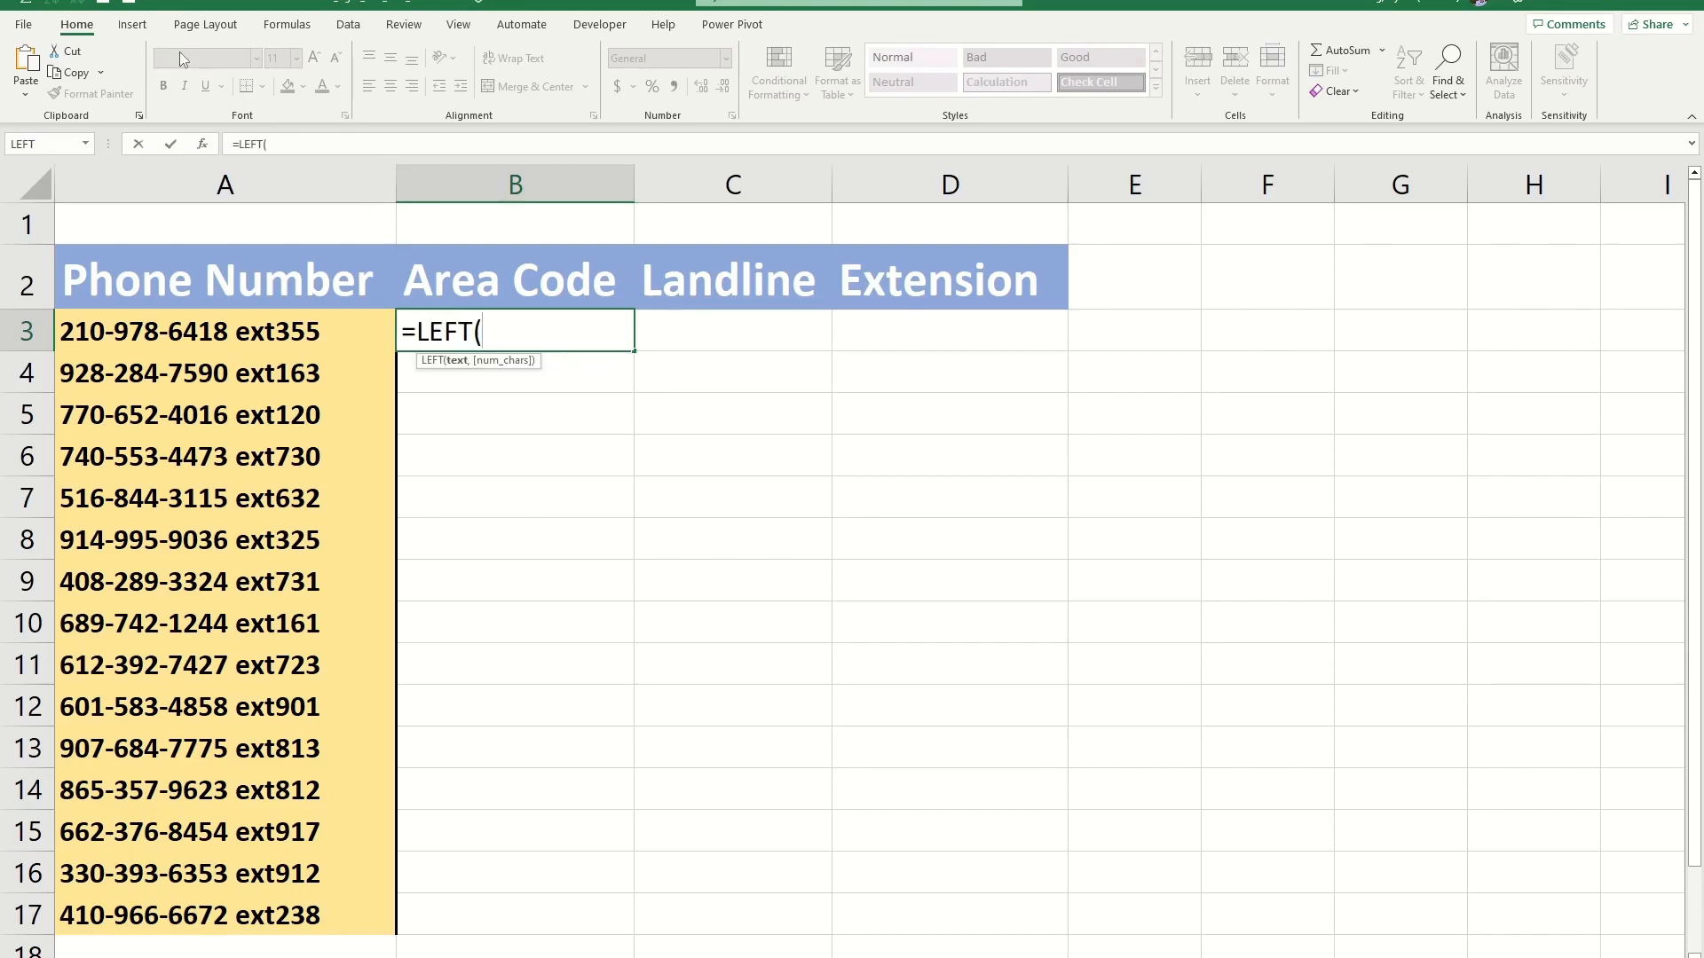
mouse_move(199, 143)
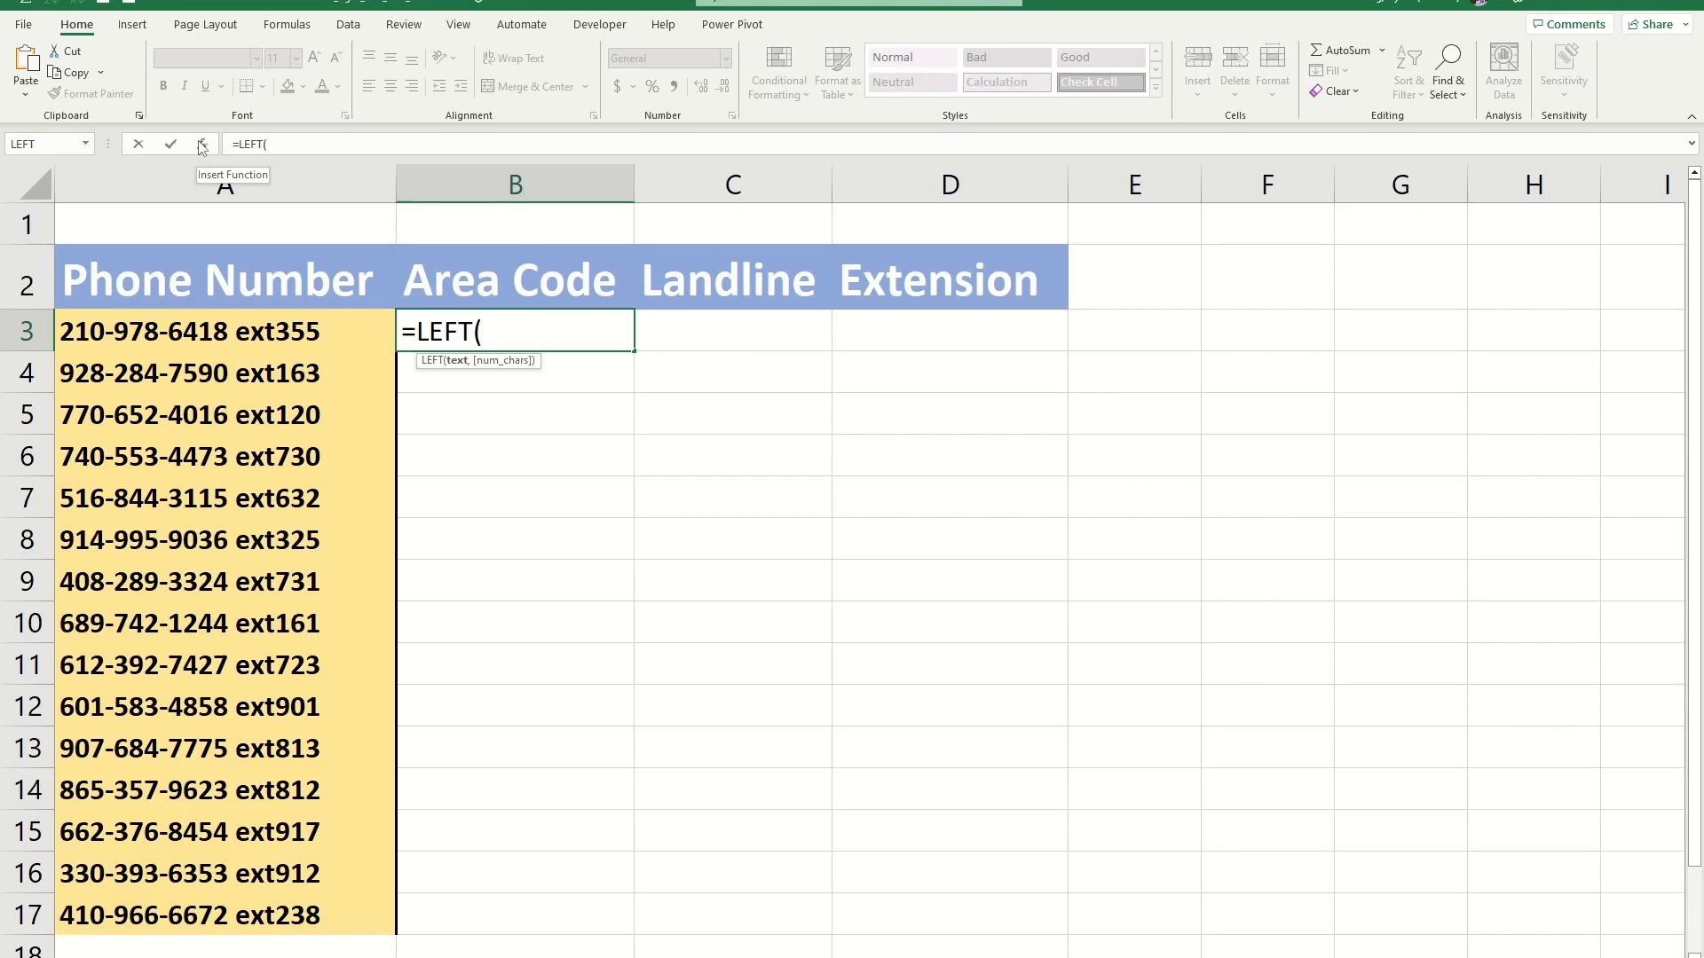
click(202, 144)
text(A3)
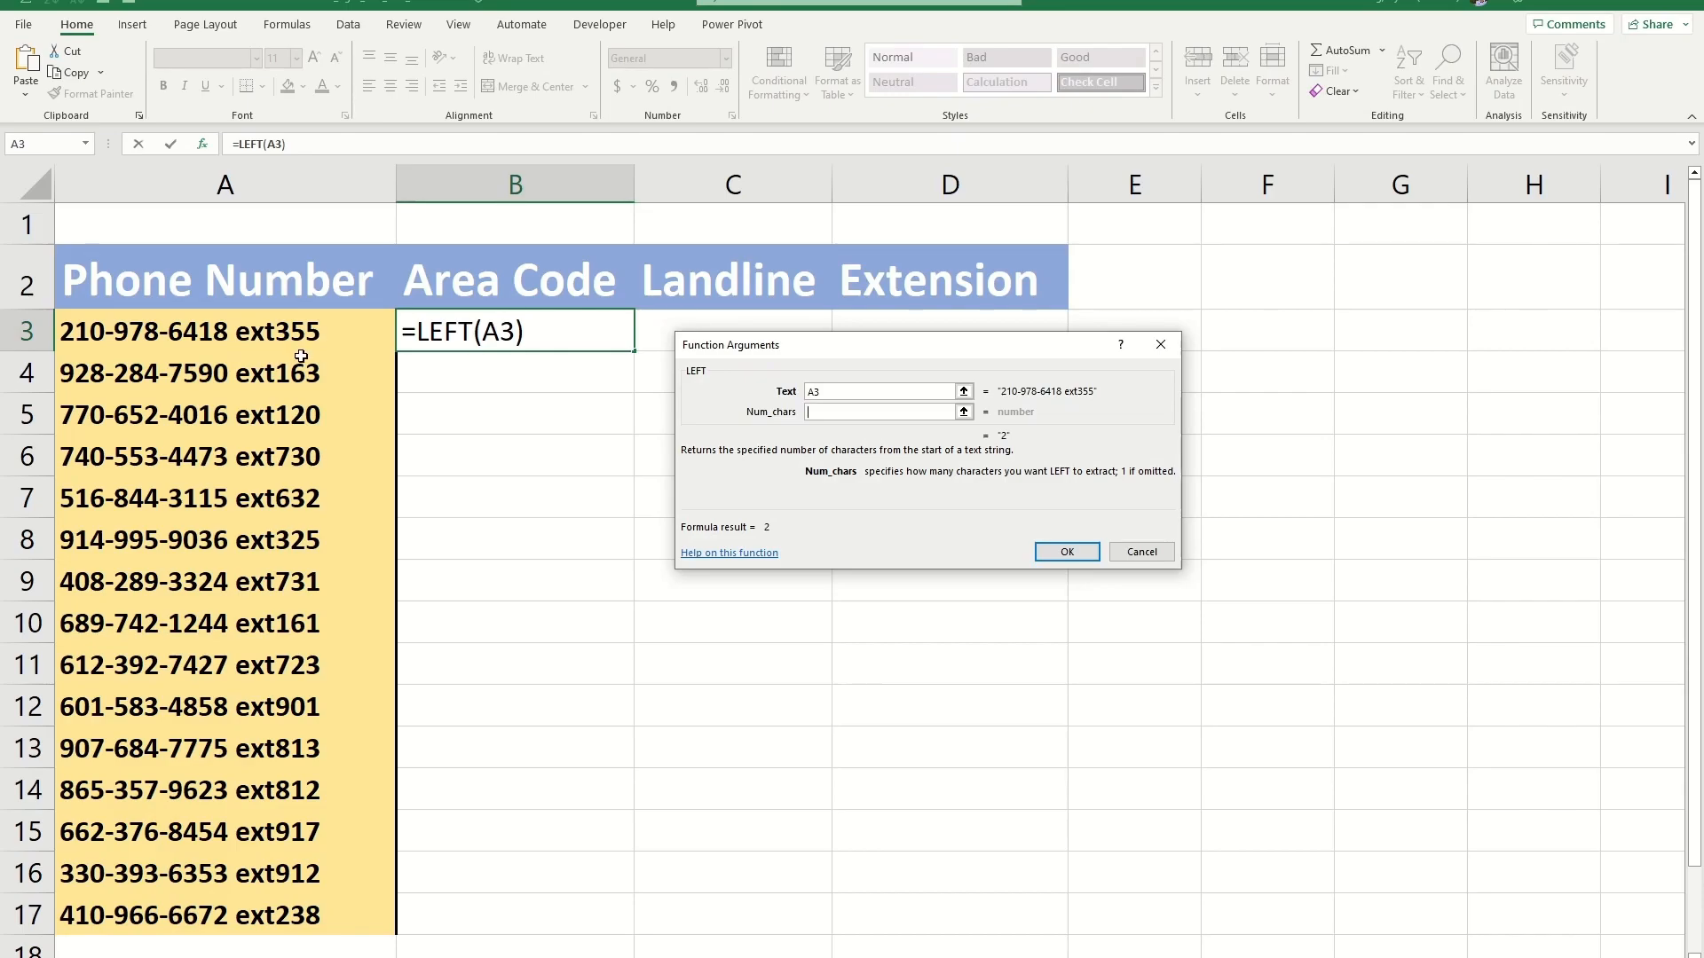
click(1065, 551)
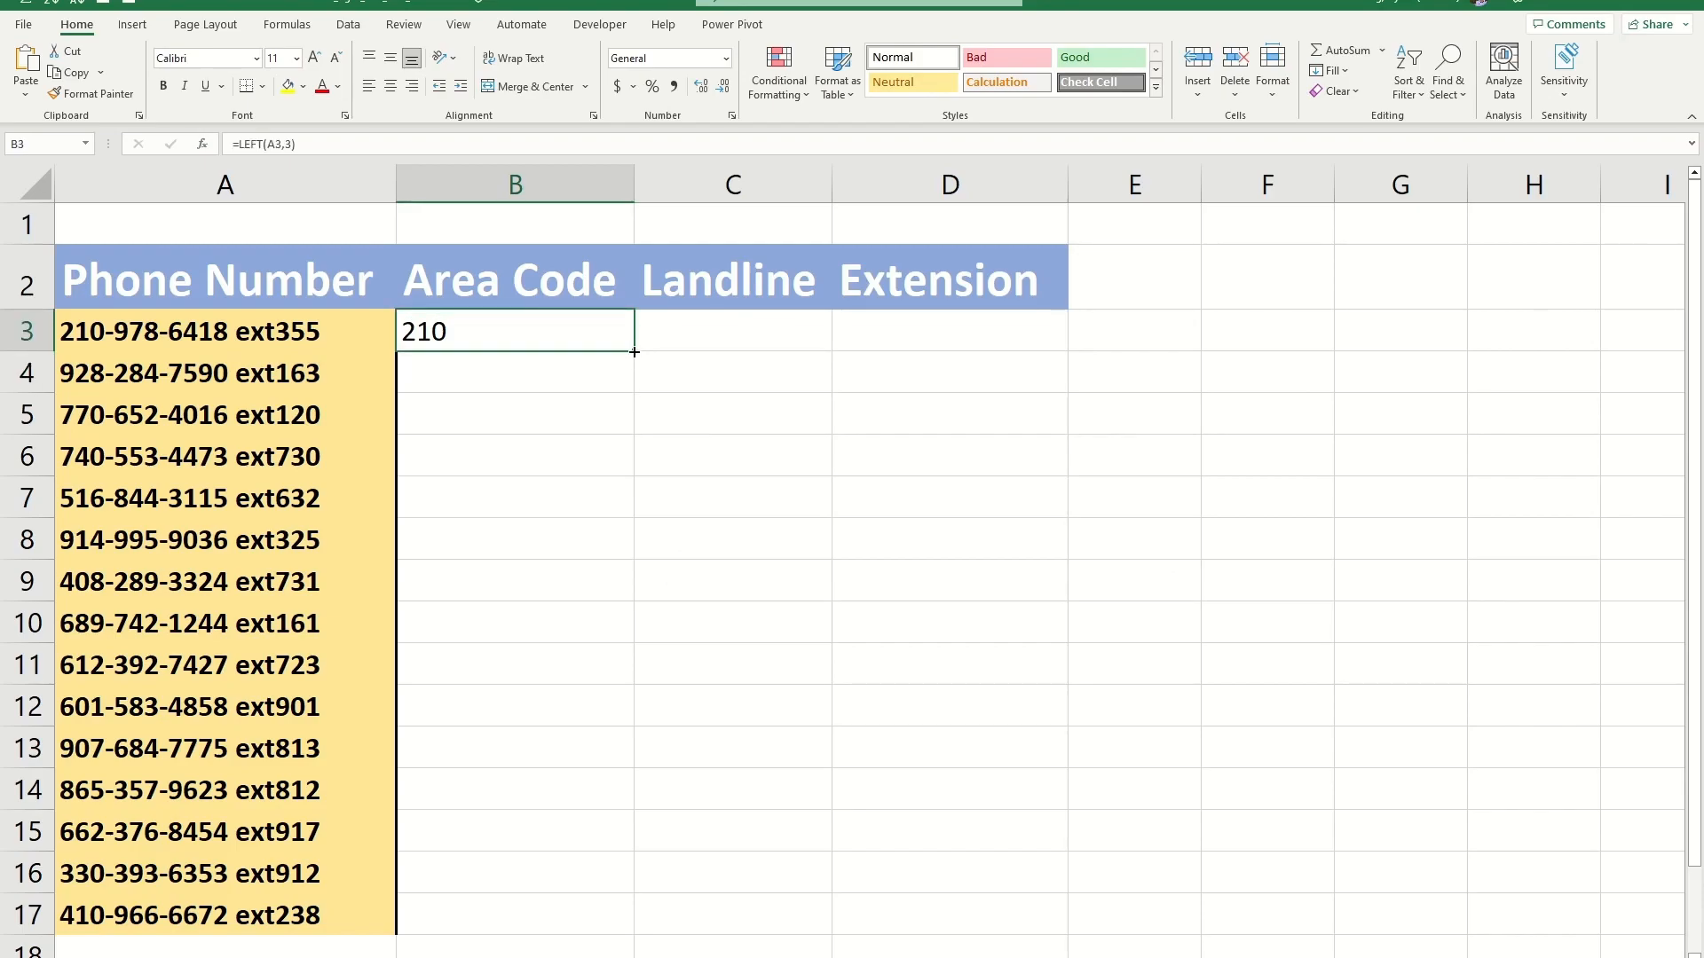
scroll(down, 3)
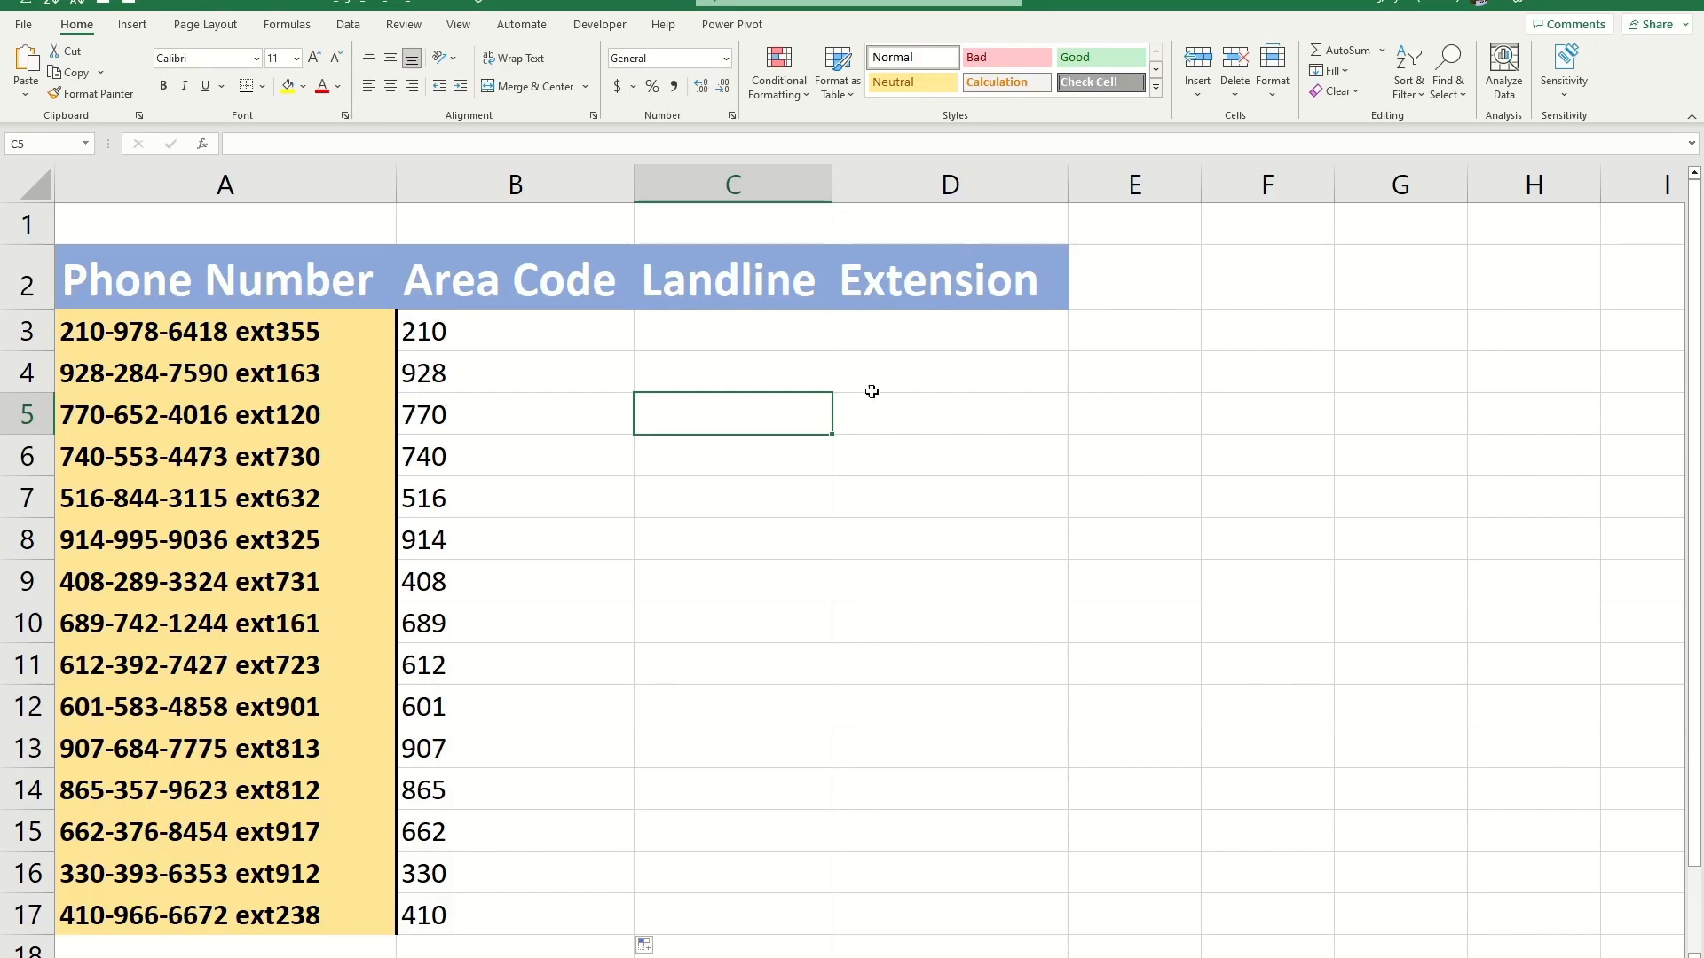
Enter =RIGHT(A3,3) in D3 for the extension and fill it down to D17.
click(949, 331)
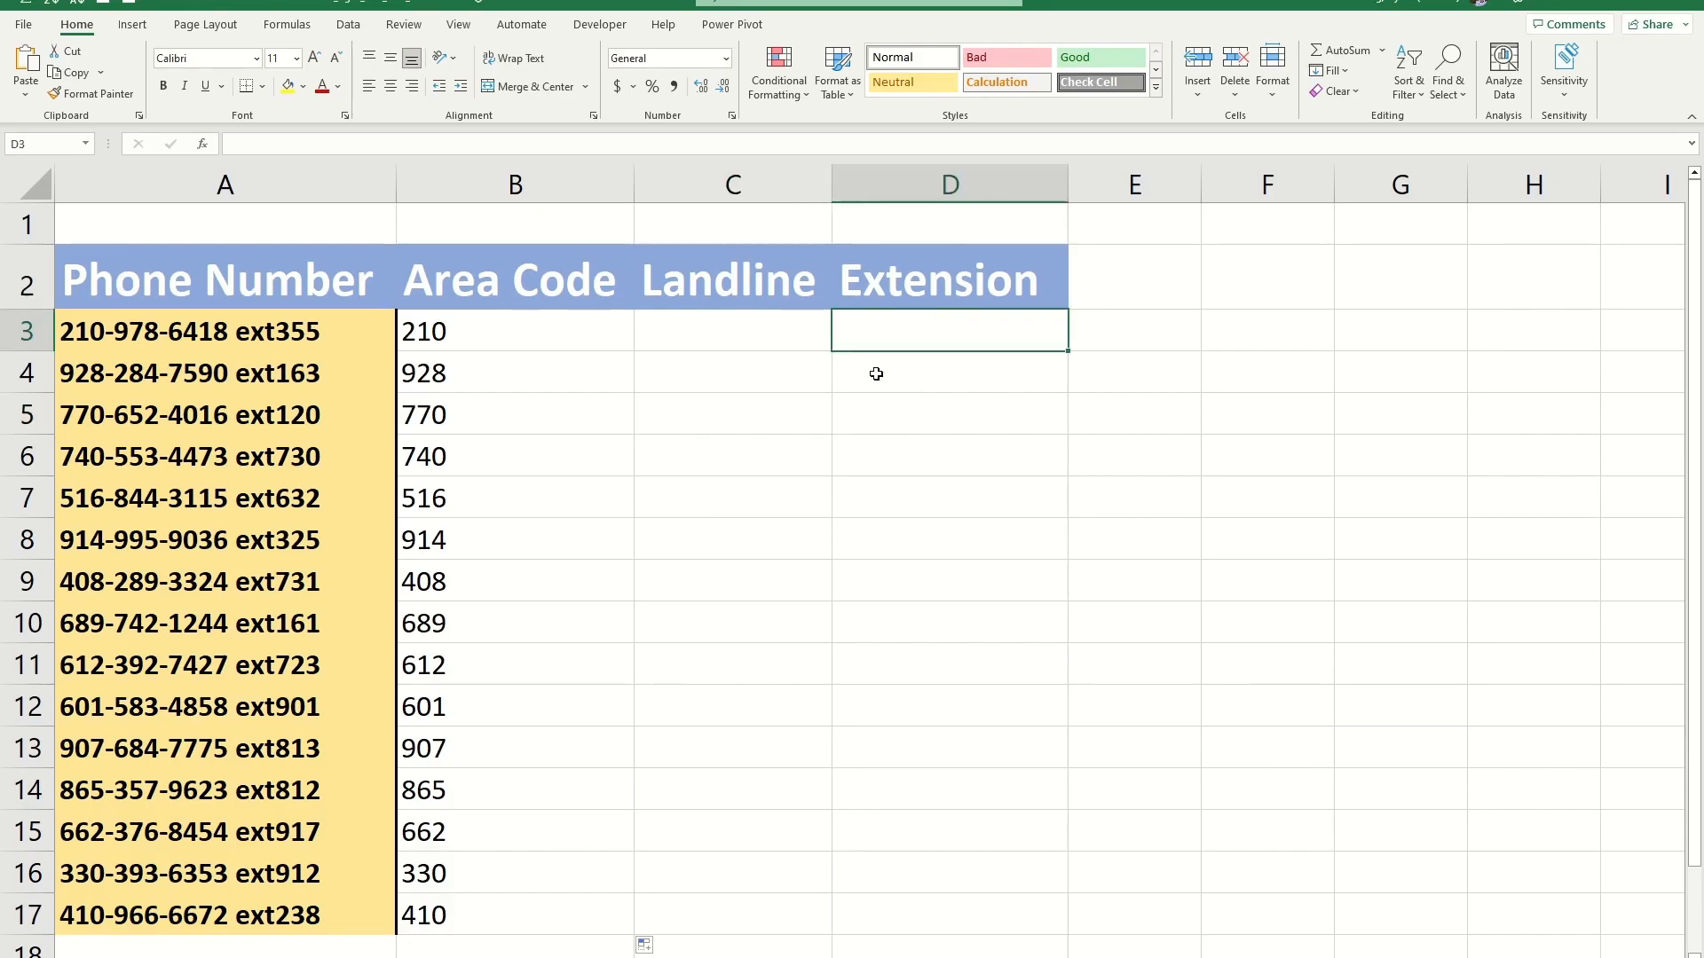
text(=RIGHT)
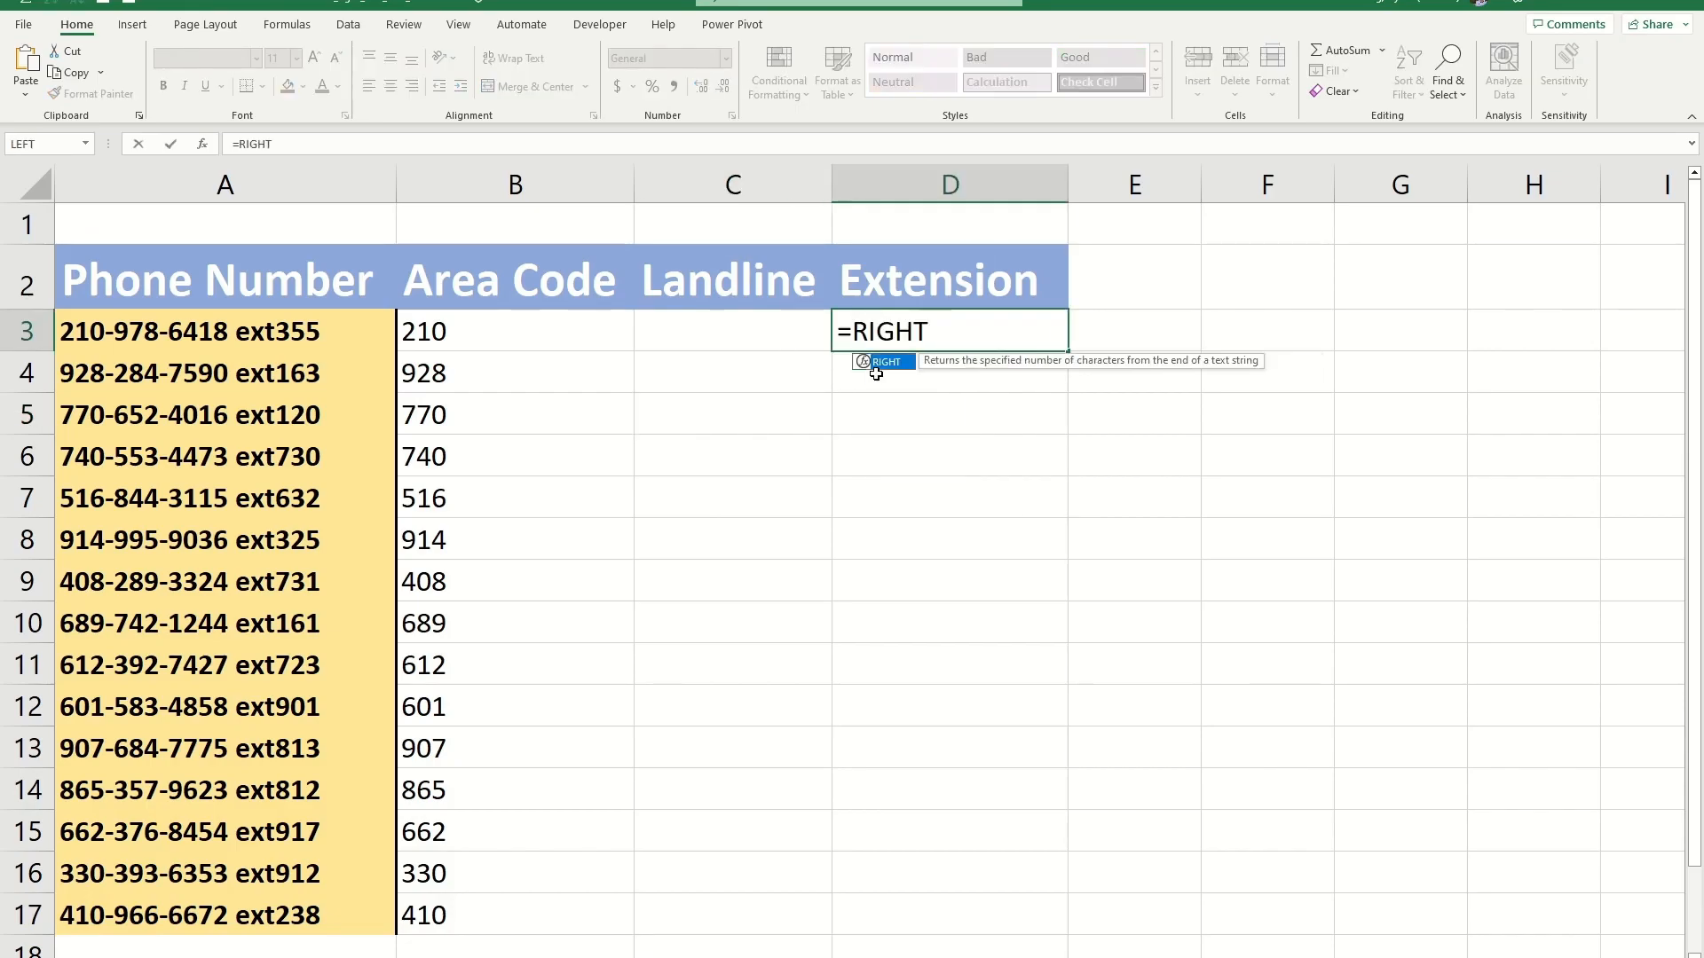
text((A3)
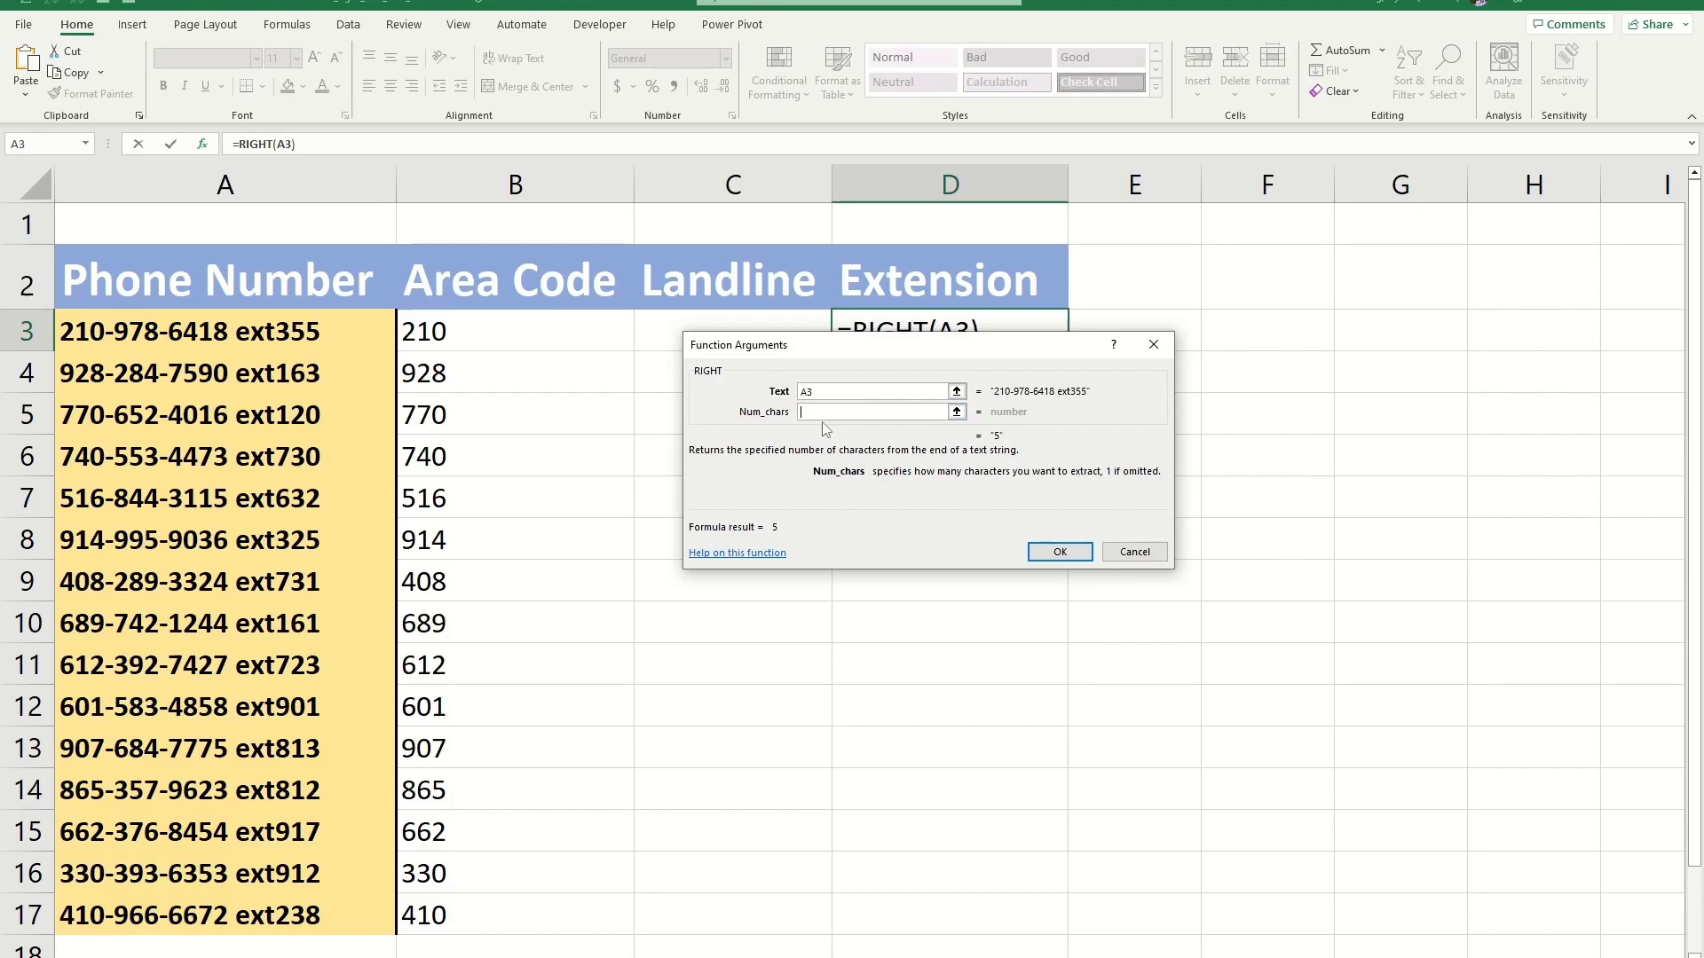
mouse_move(369, 410)
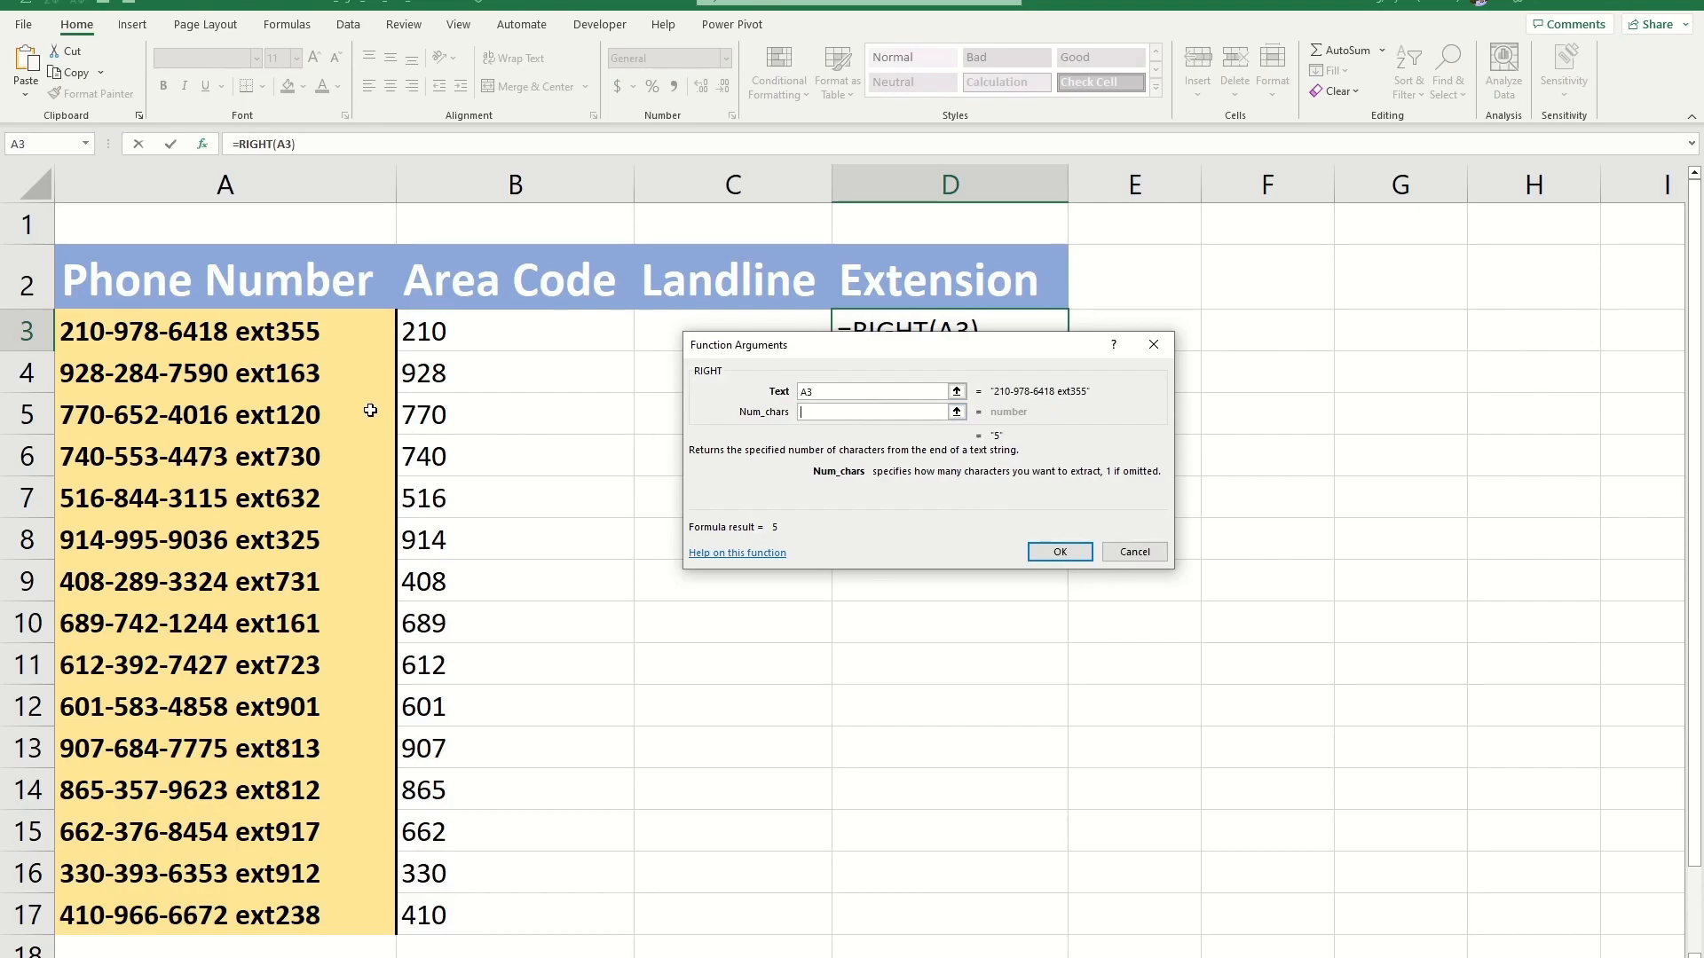
text(3)
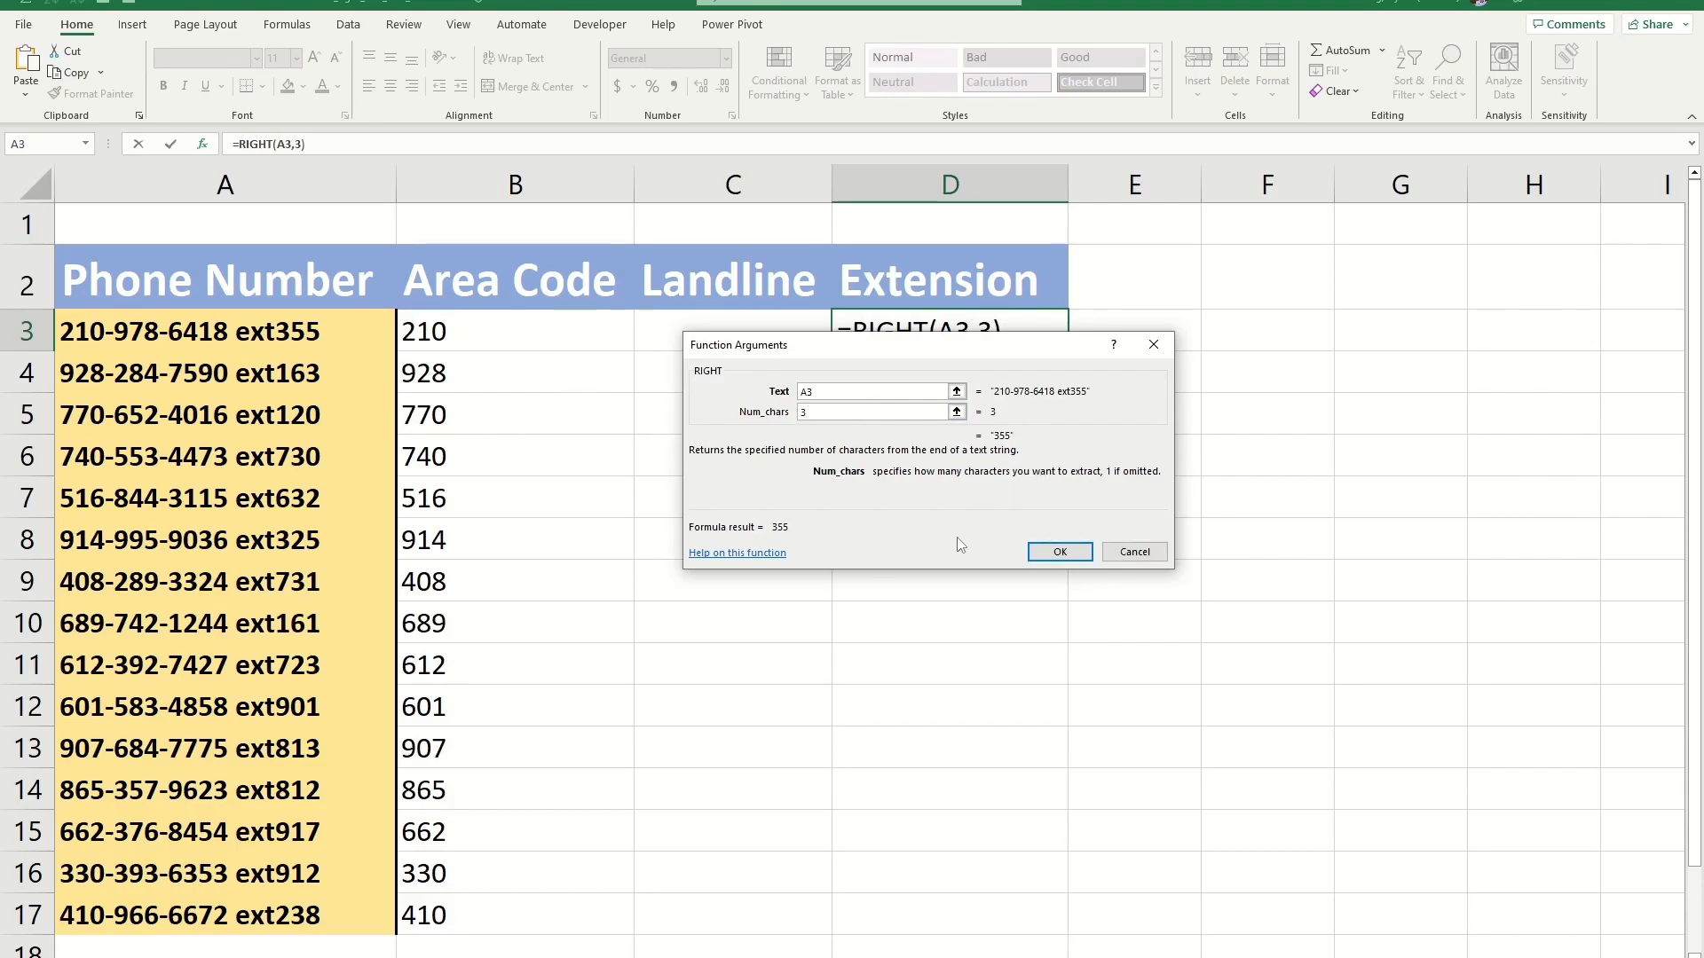
click(1057, 552)
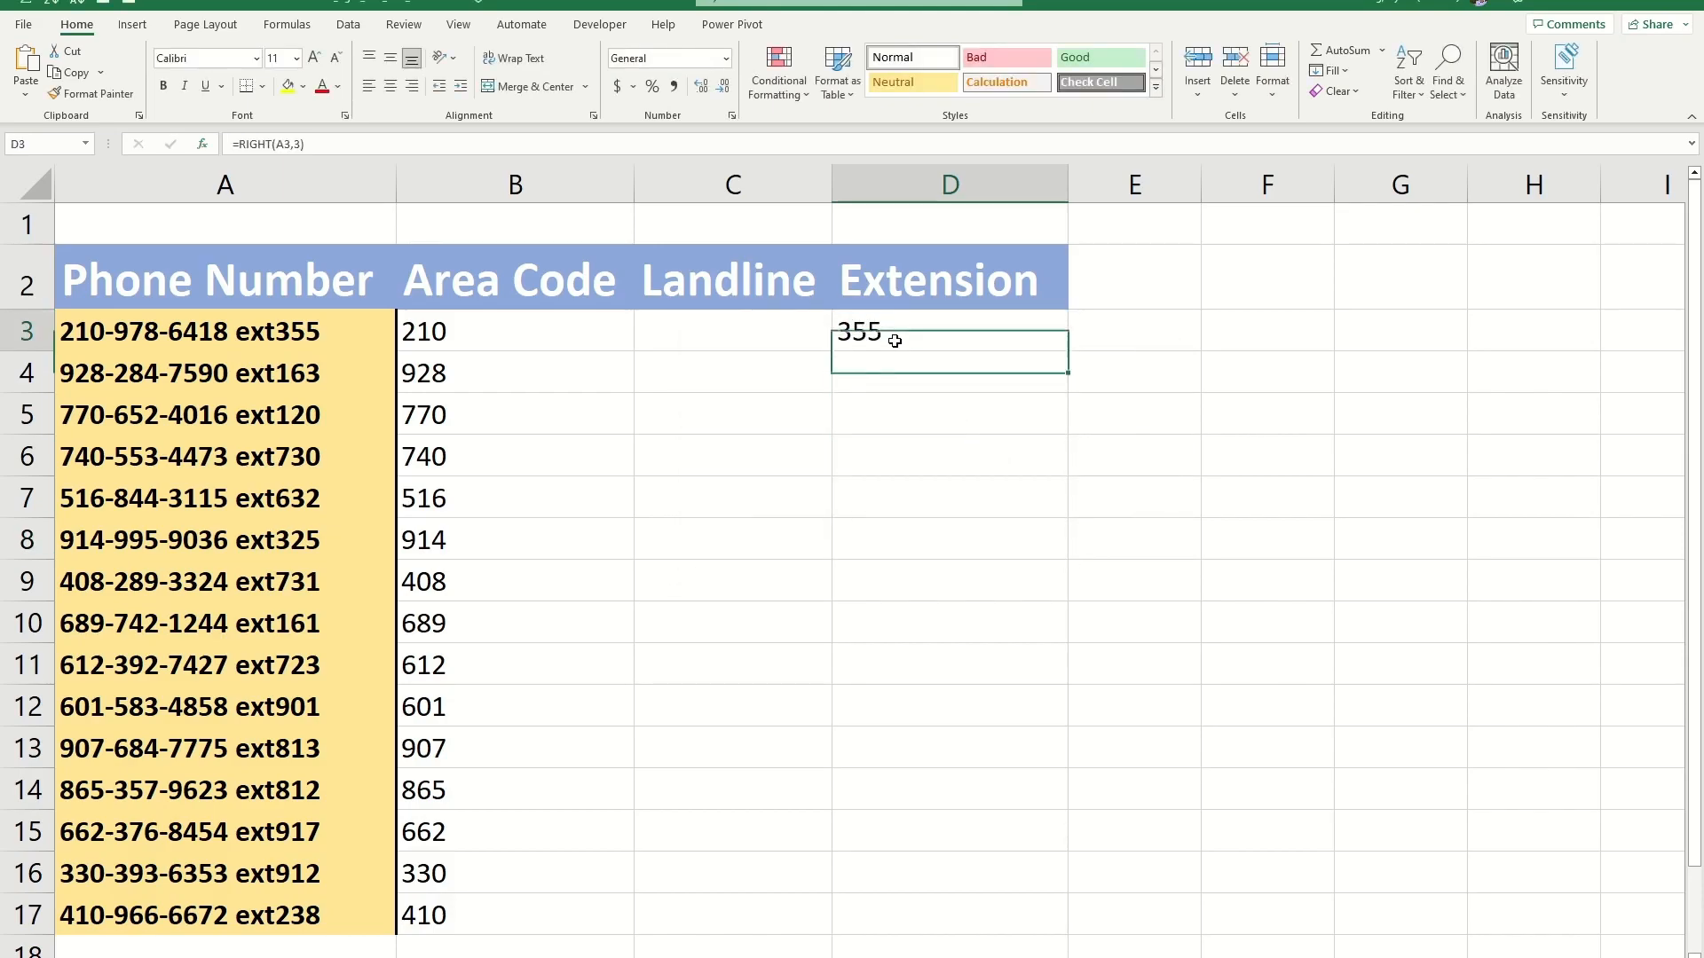
click(948, 330)
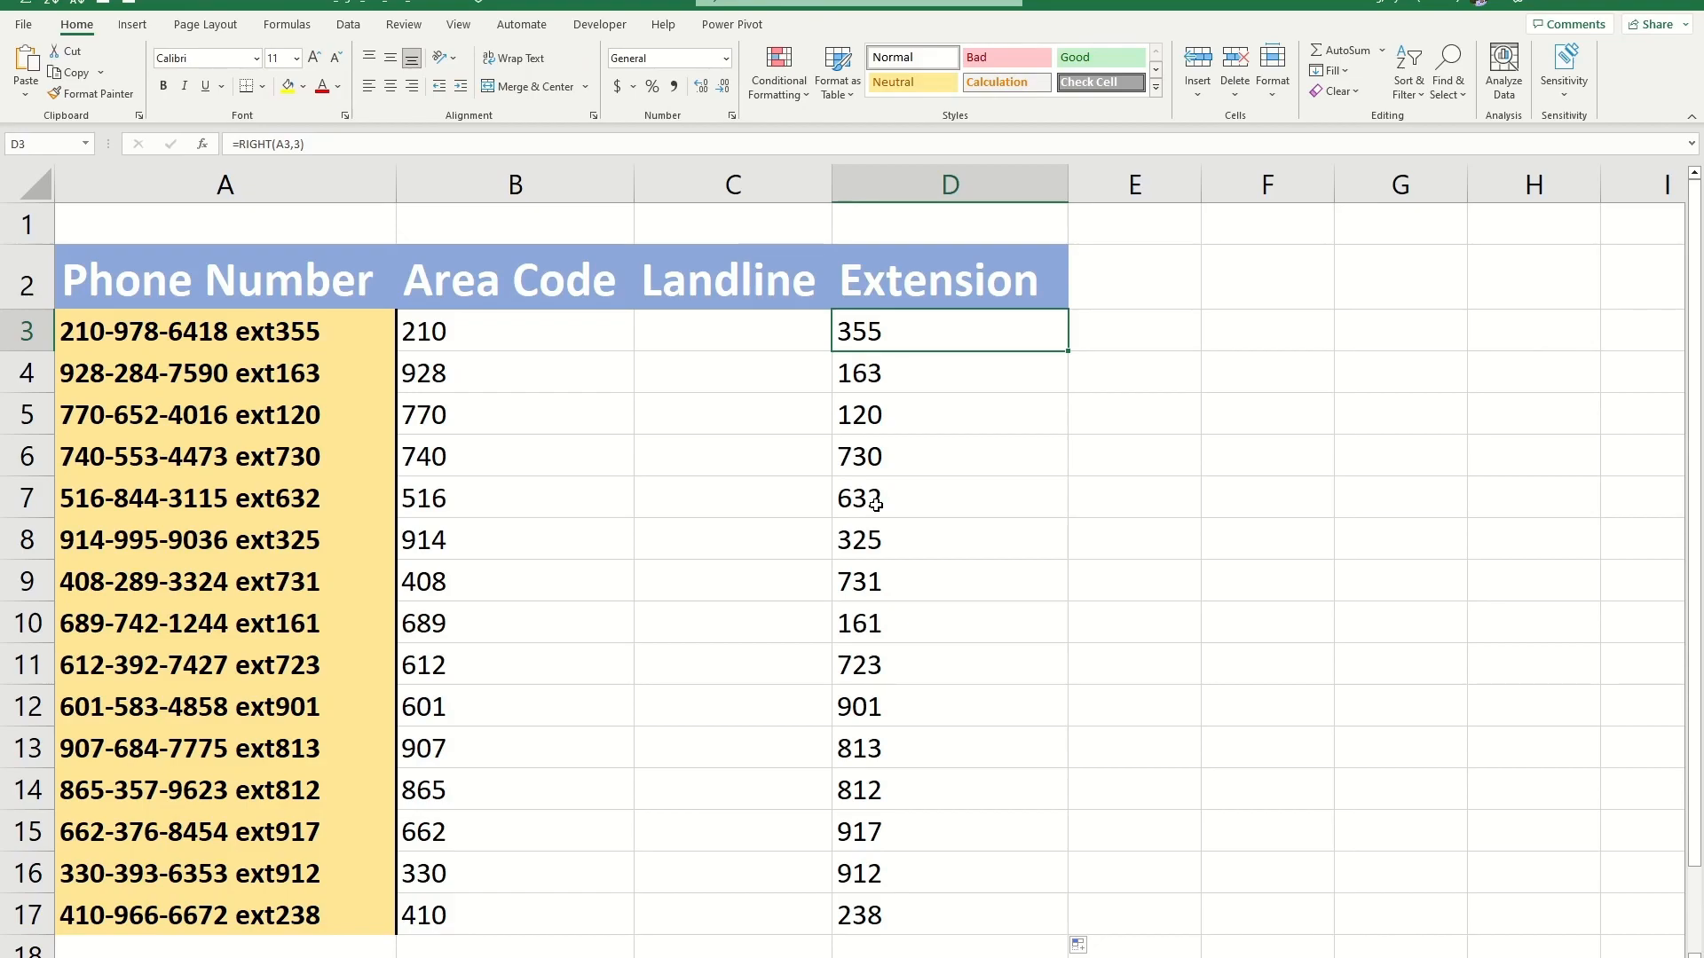
mouse_move(870, 388)
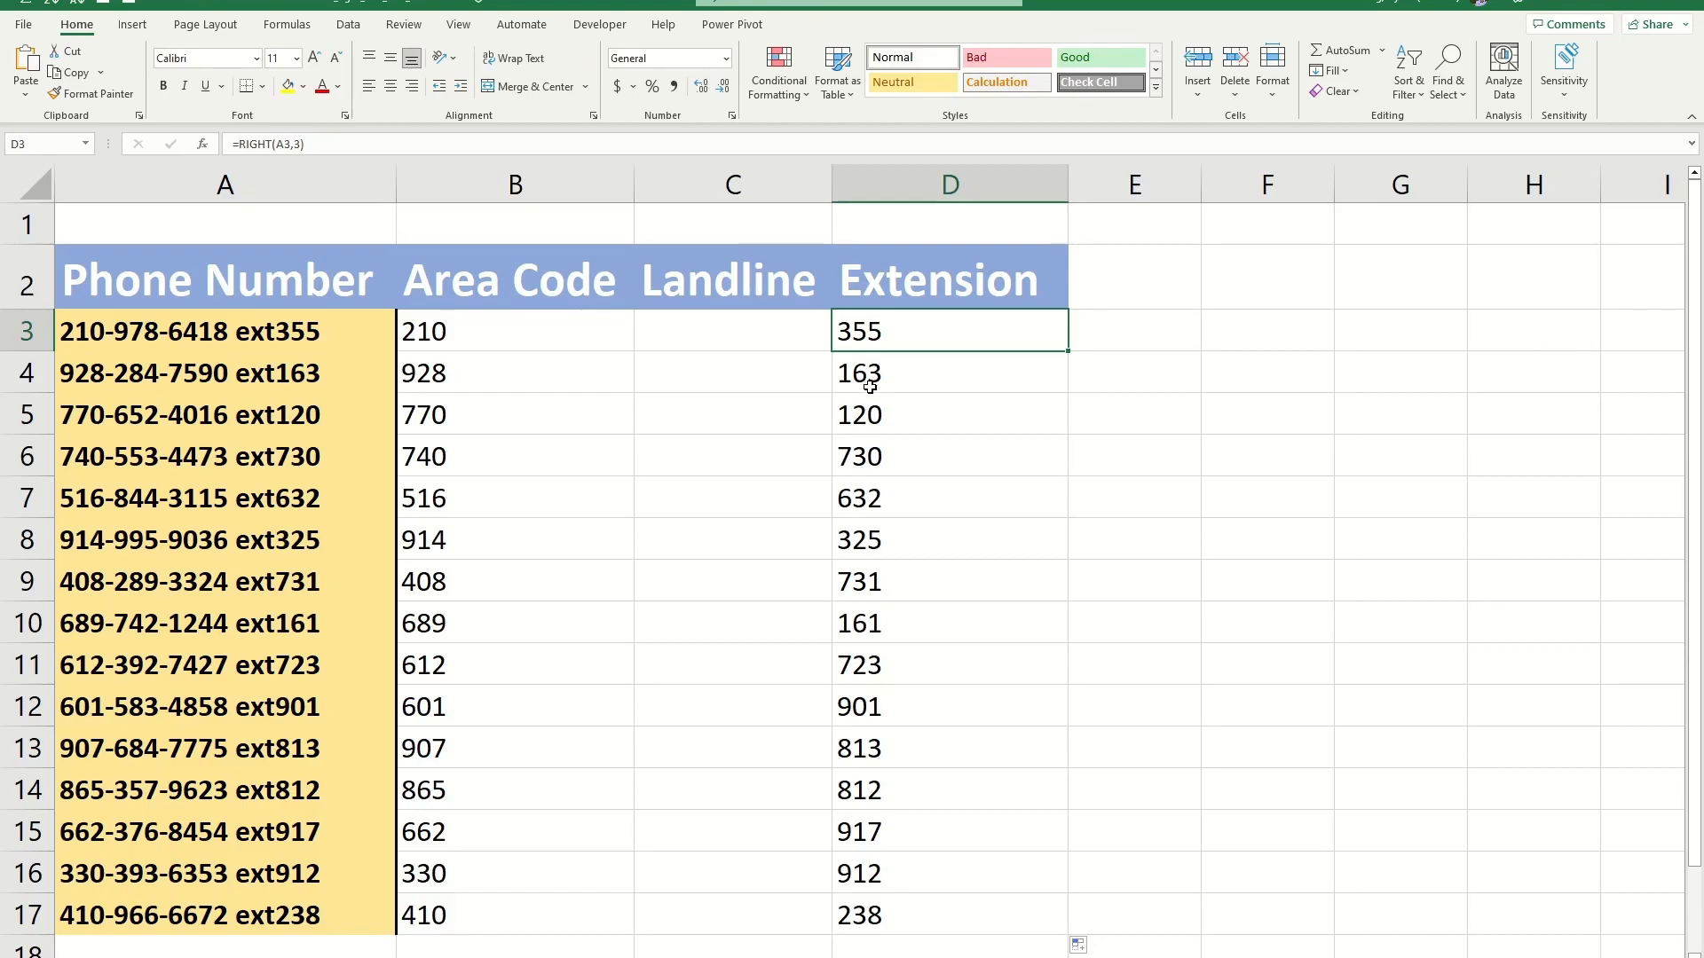
mouse_move(704, 328)
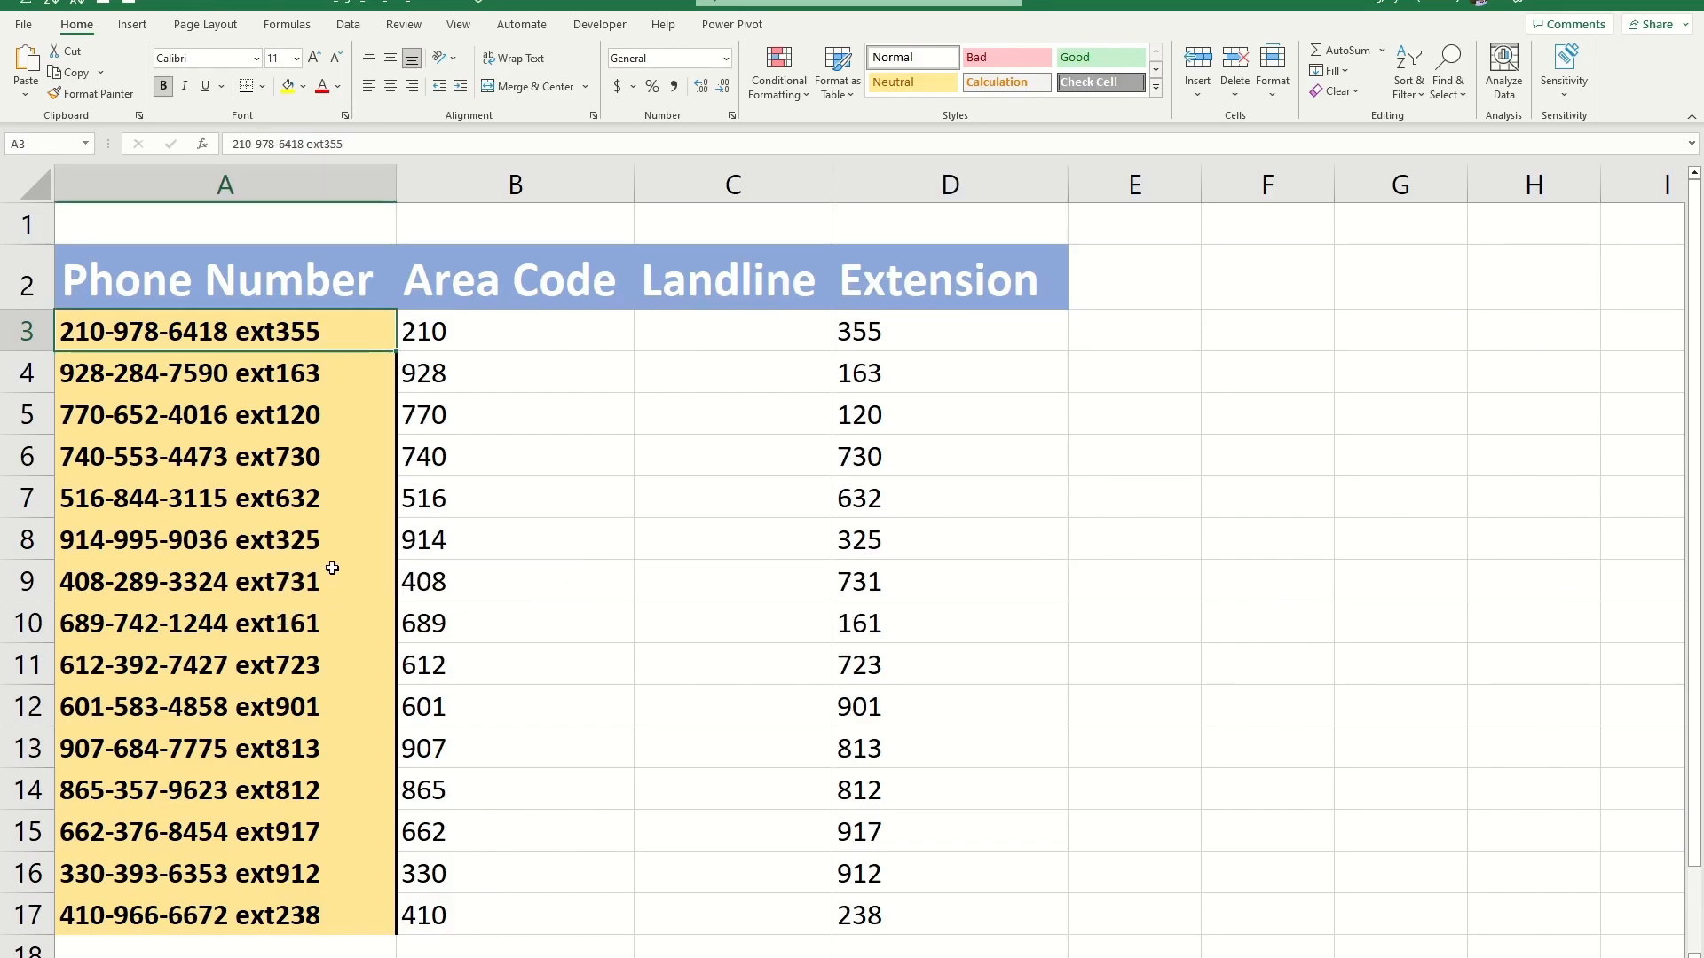
mouse_move(114, 330)
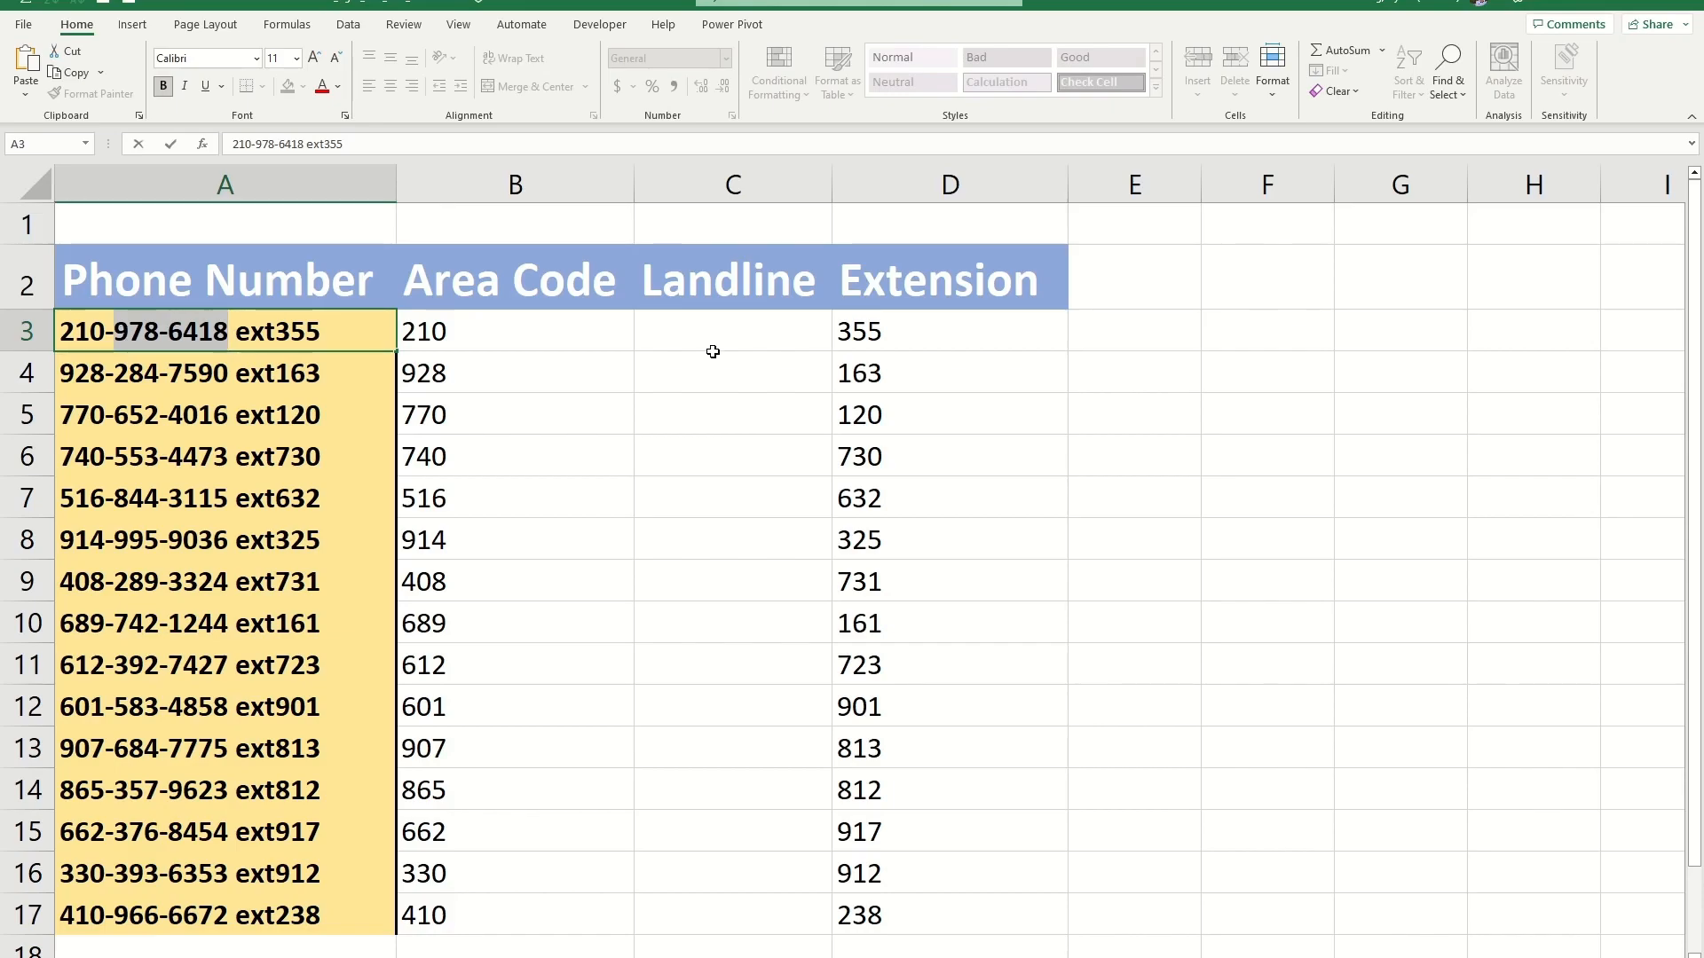
mouse_move(709, 338)
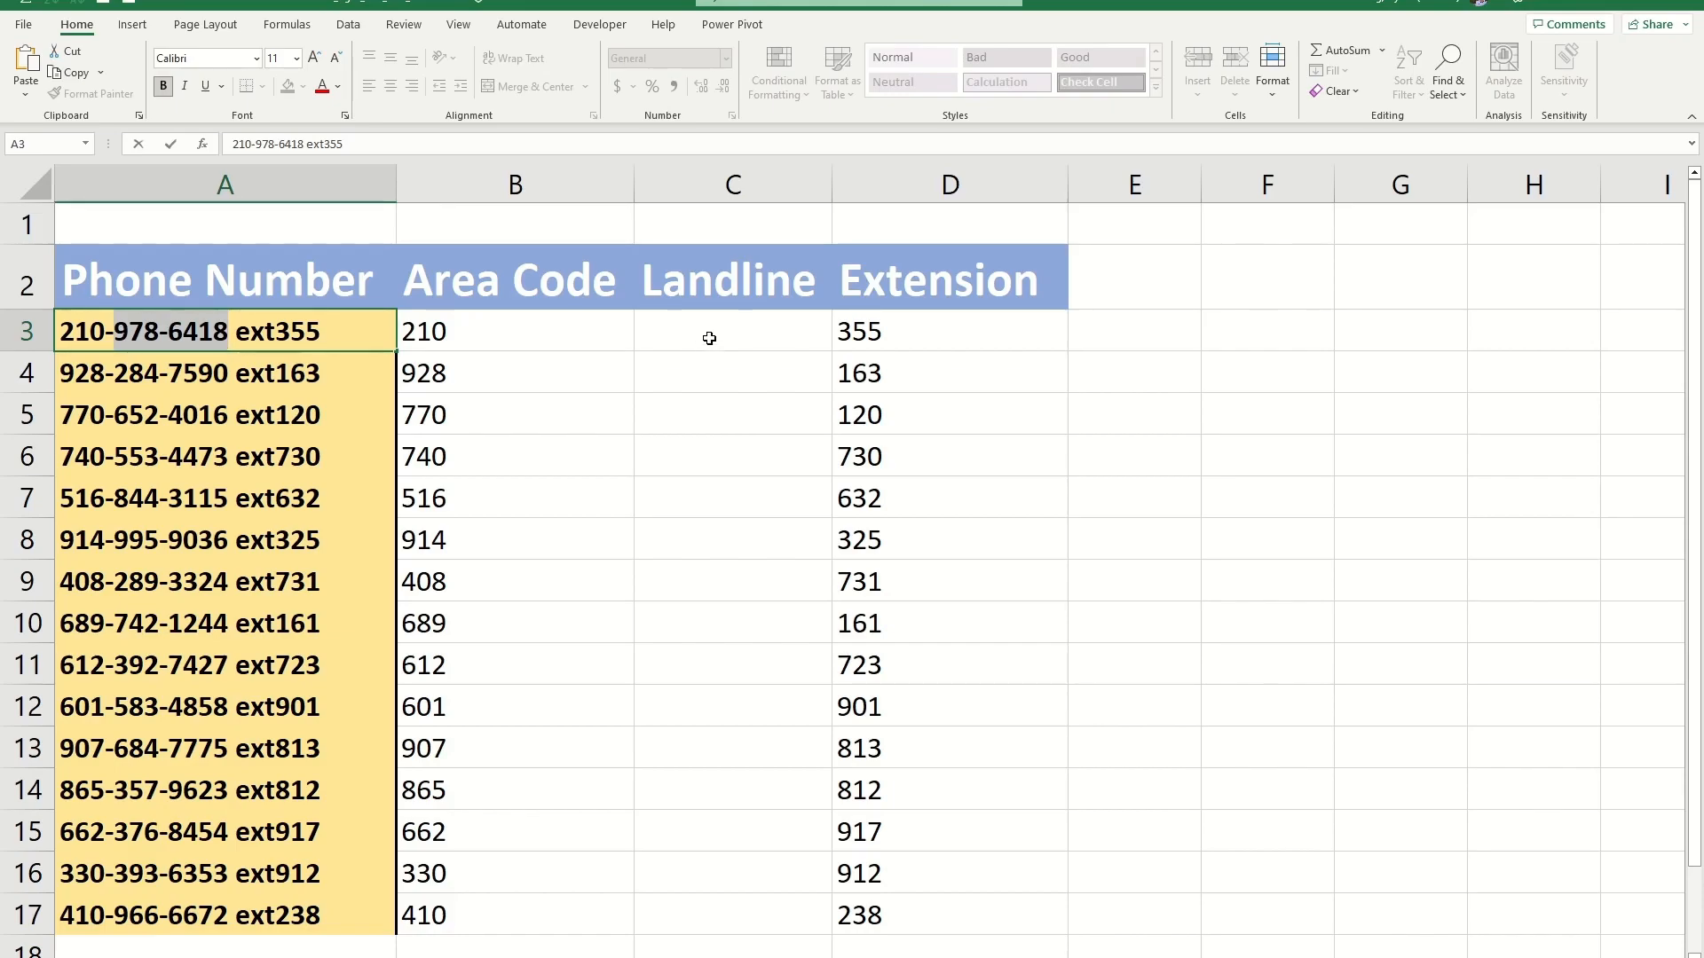
text(=MID()
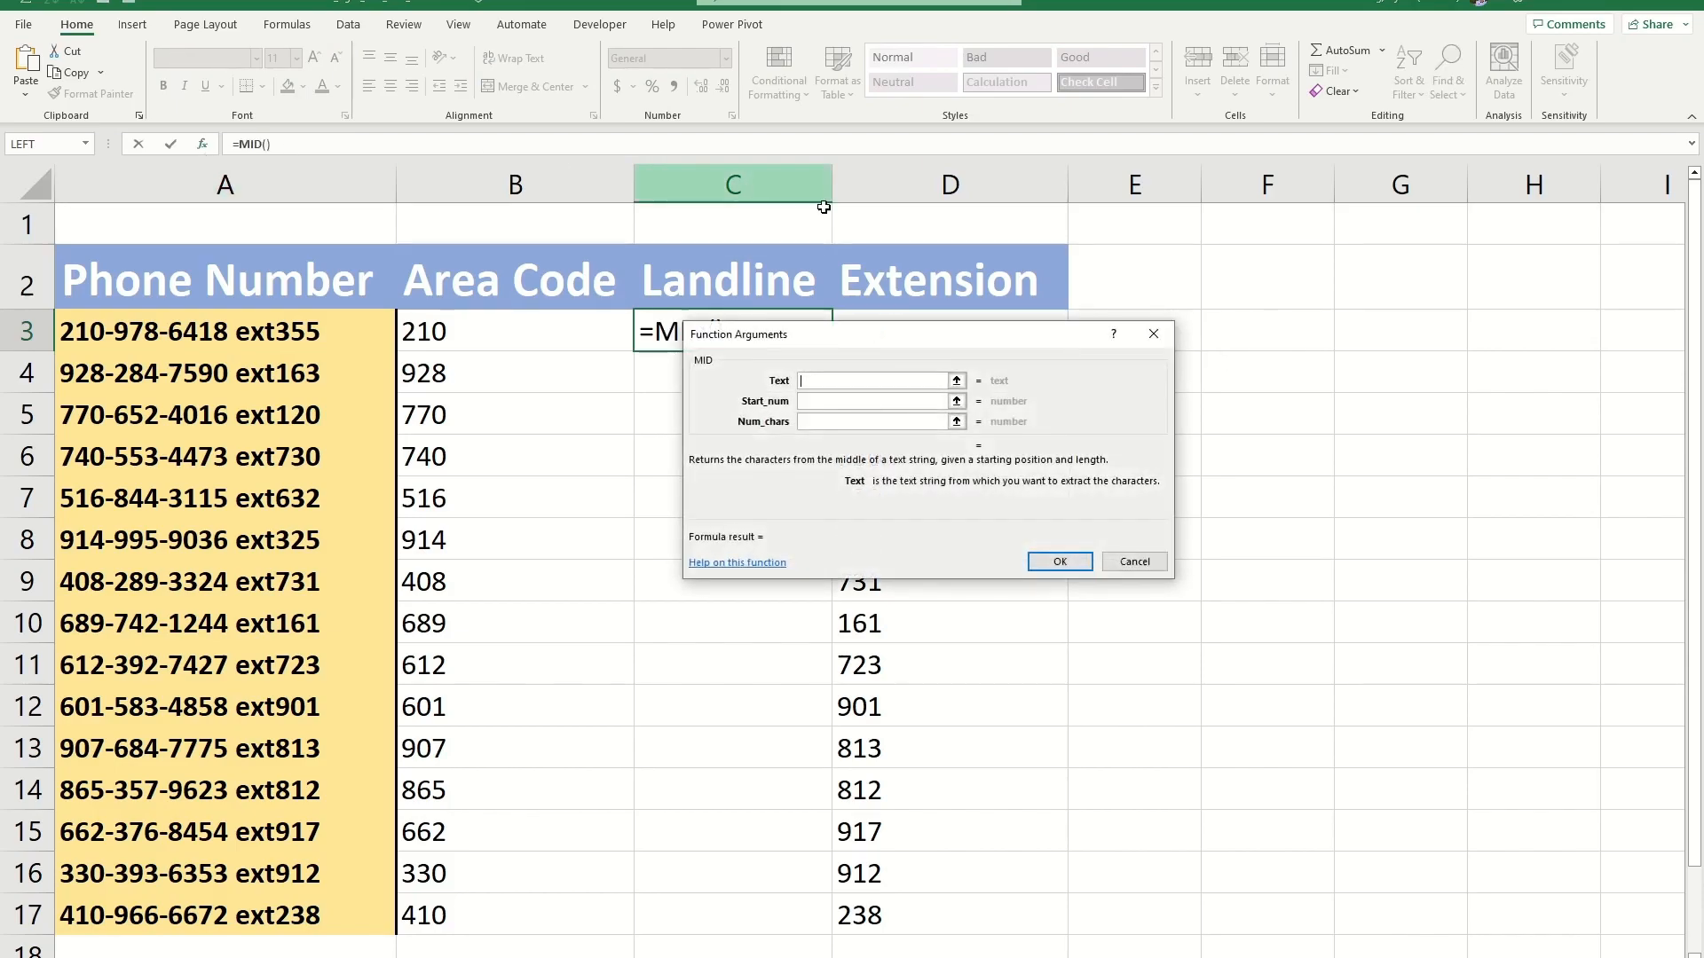
click(225, 331)
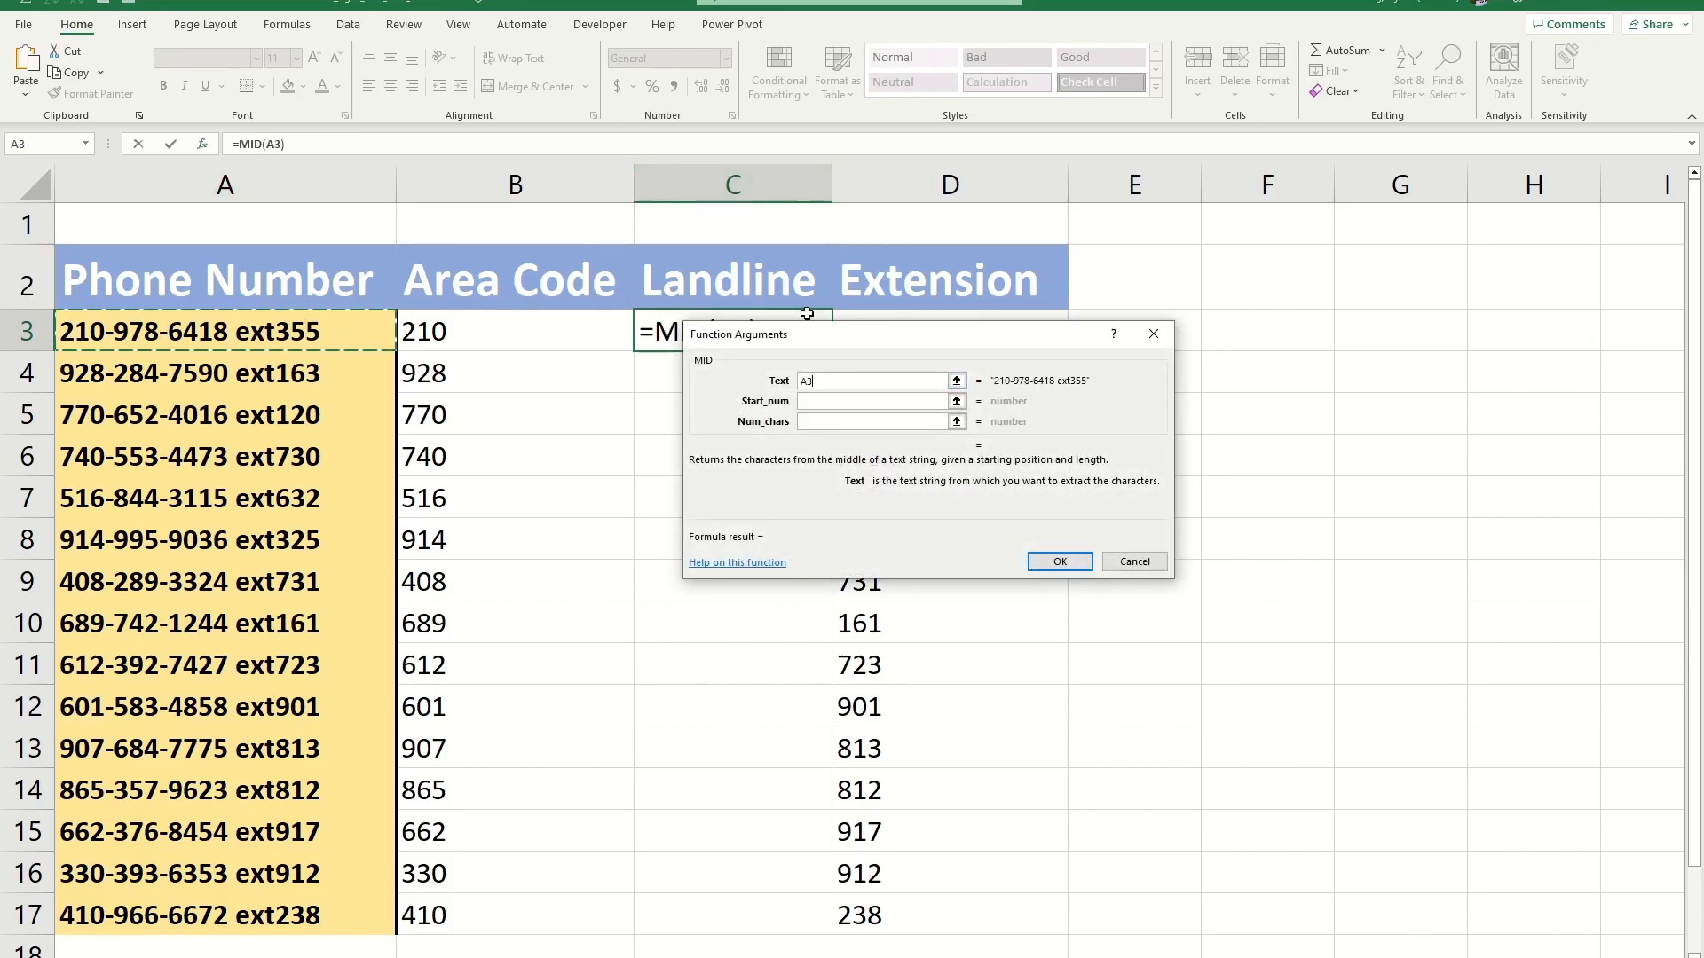
click(870, 401)
text(5)
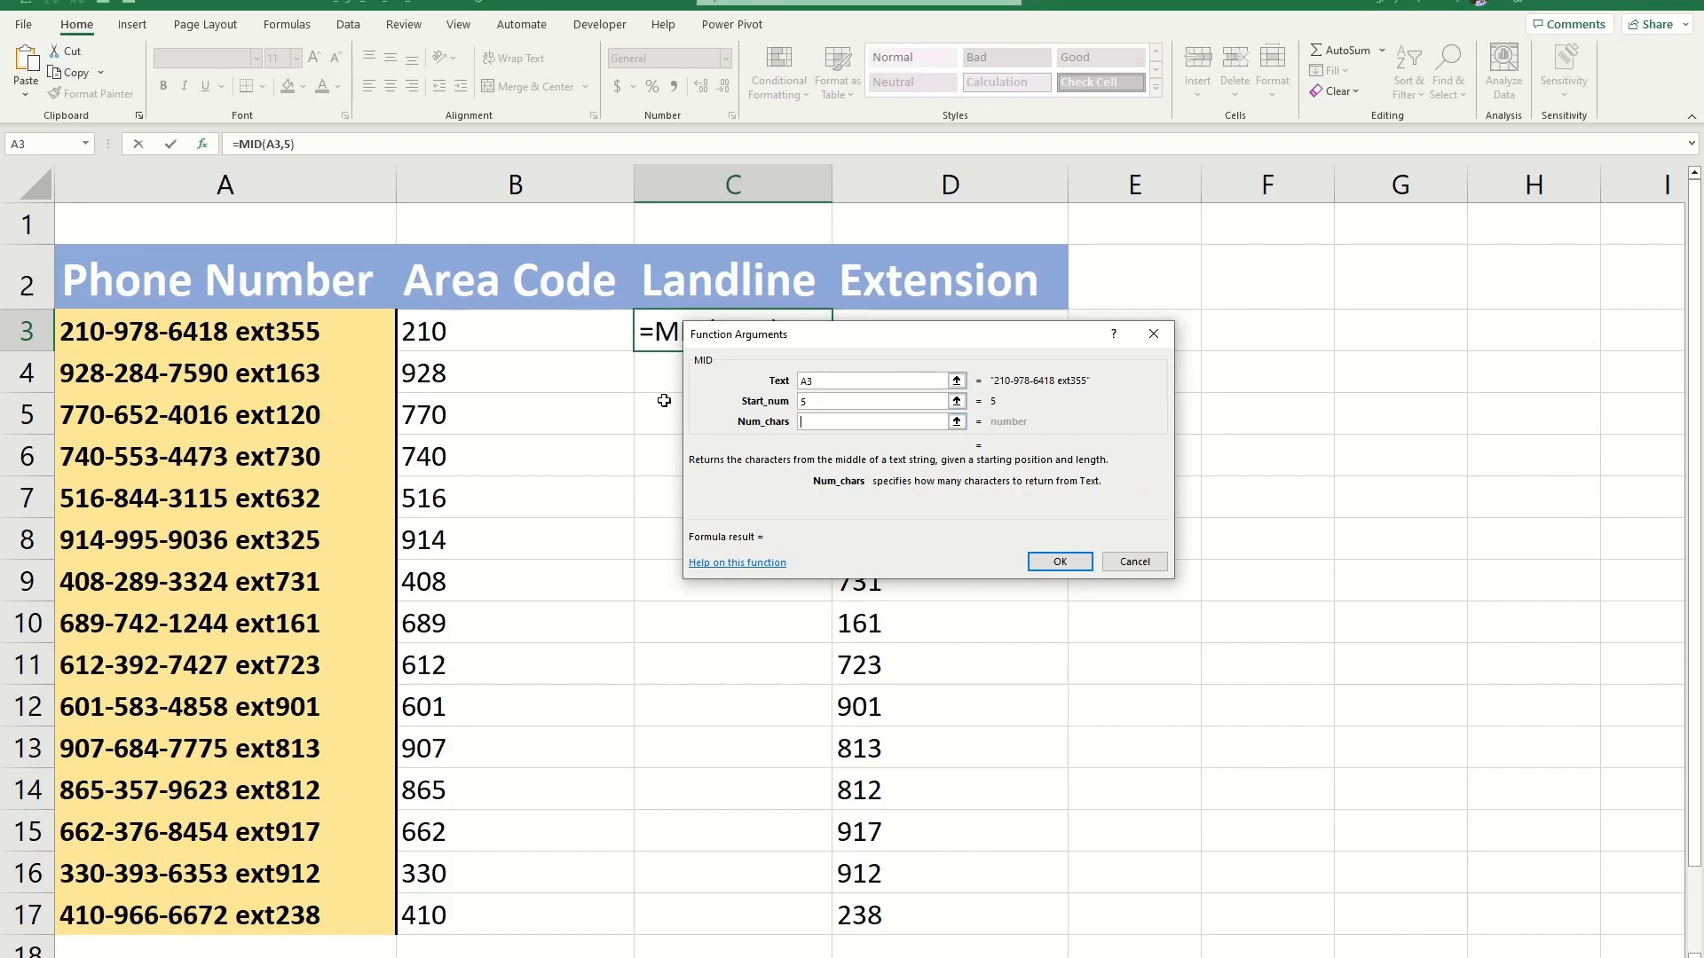
text(8)
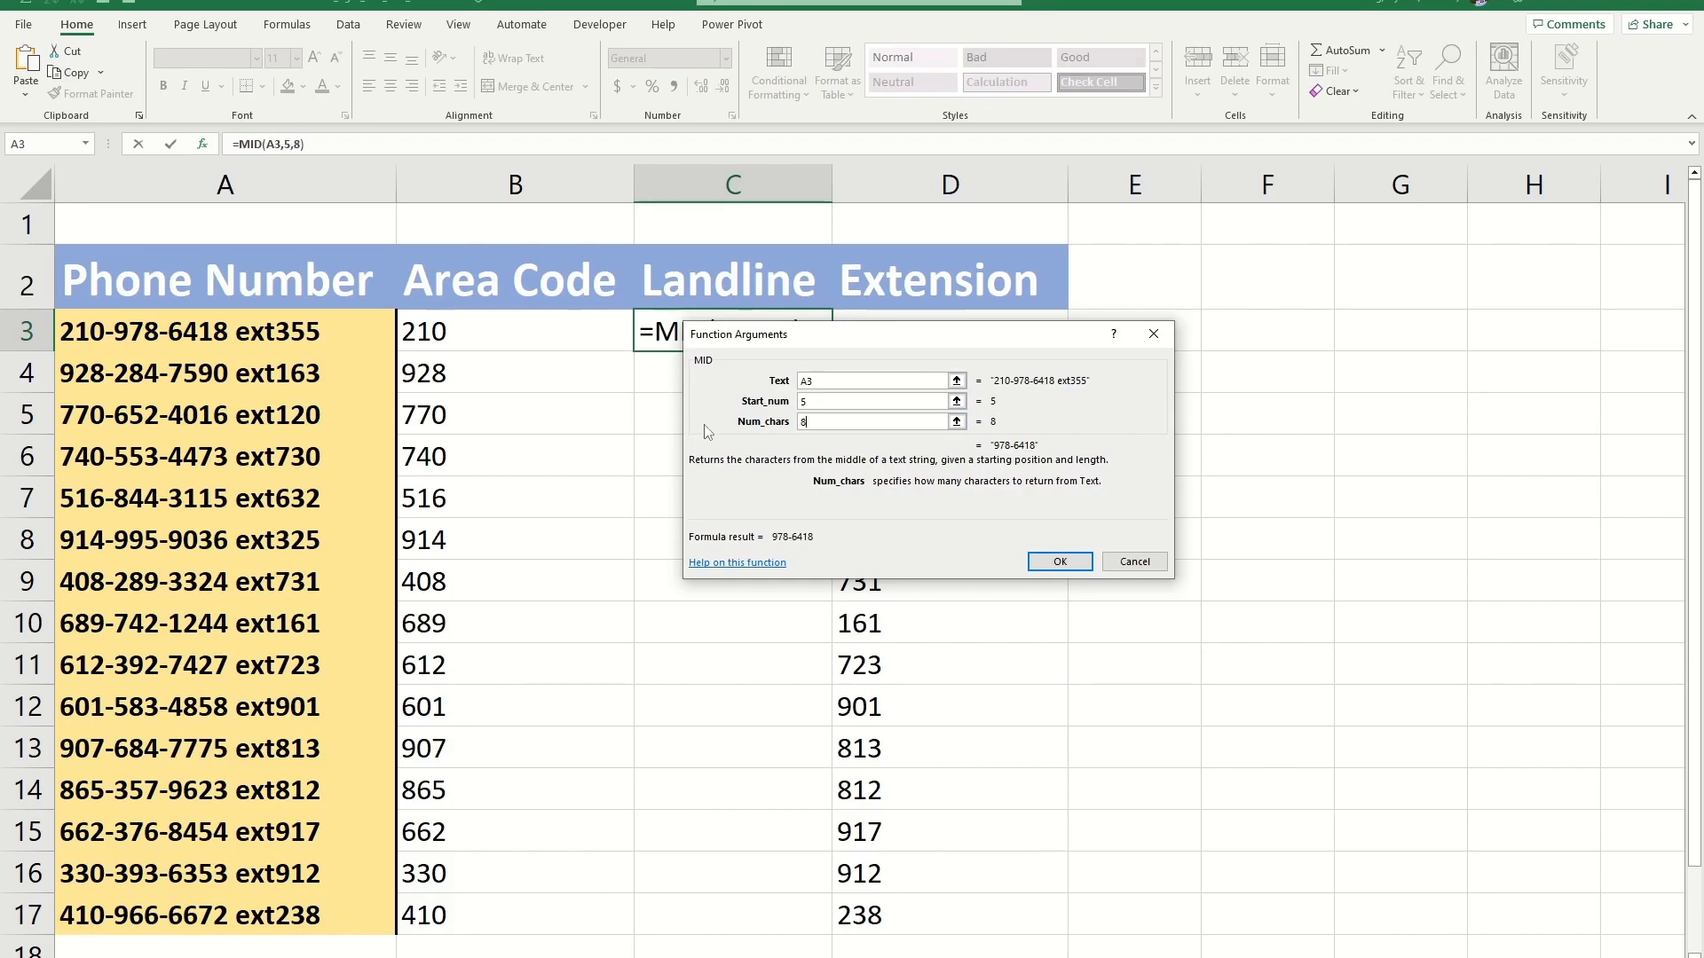
click(1057, 561)
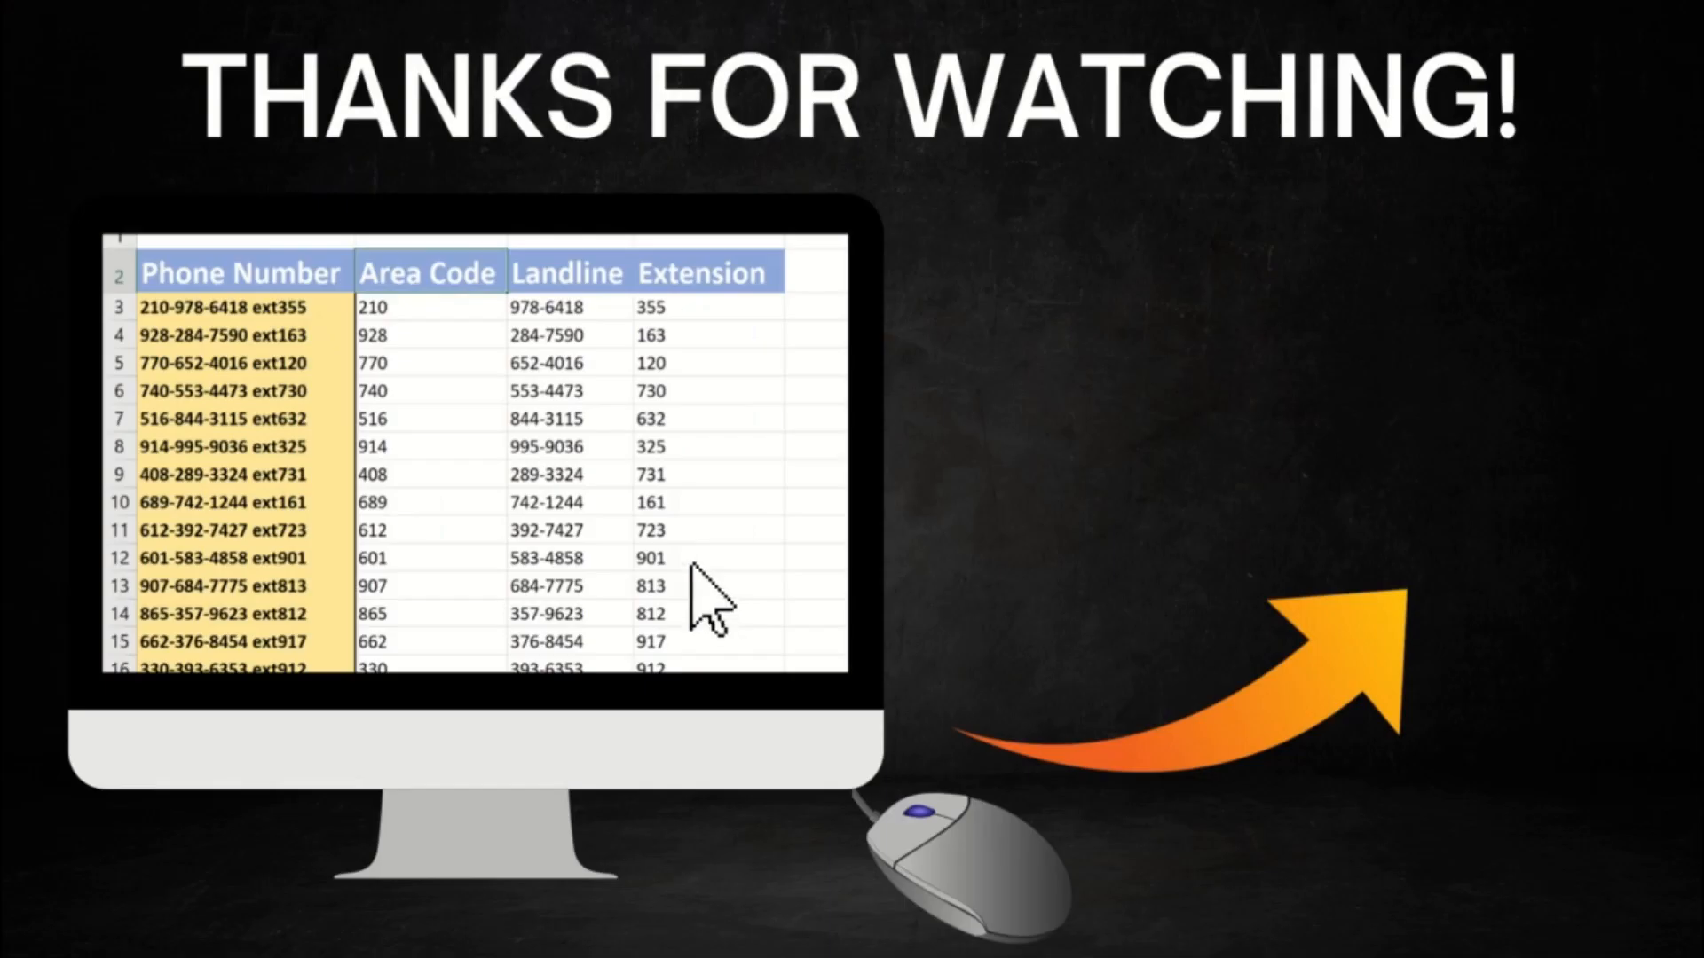
mouse_move(663, 554)
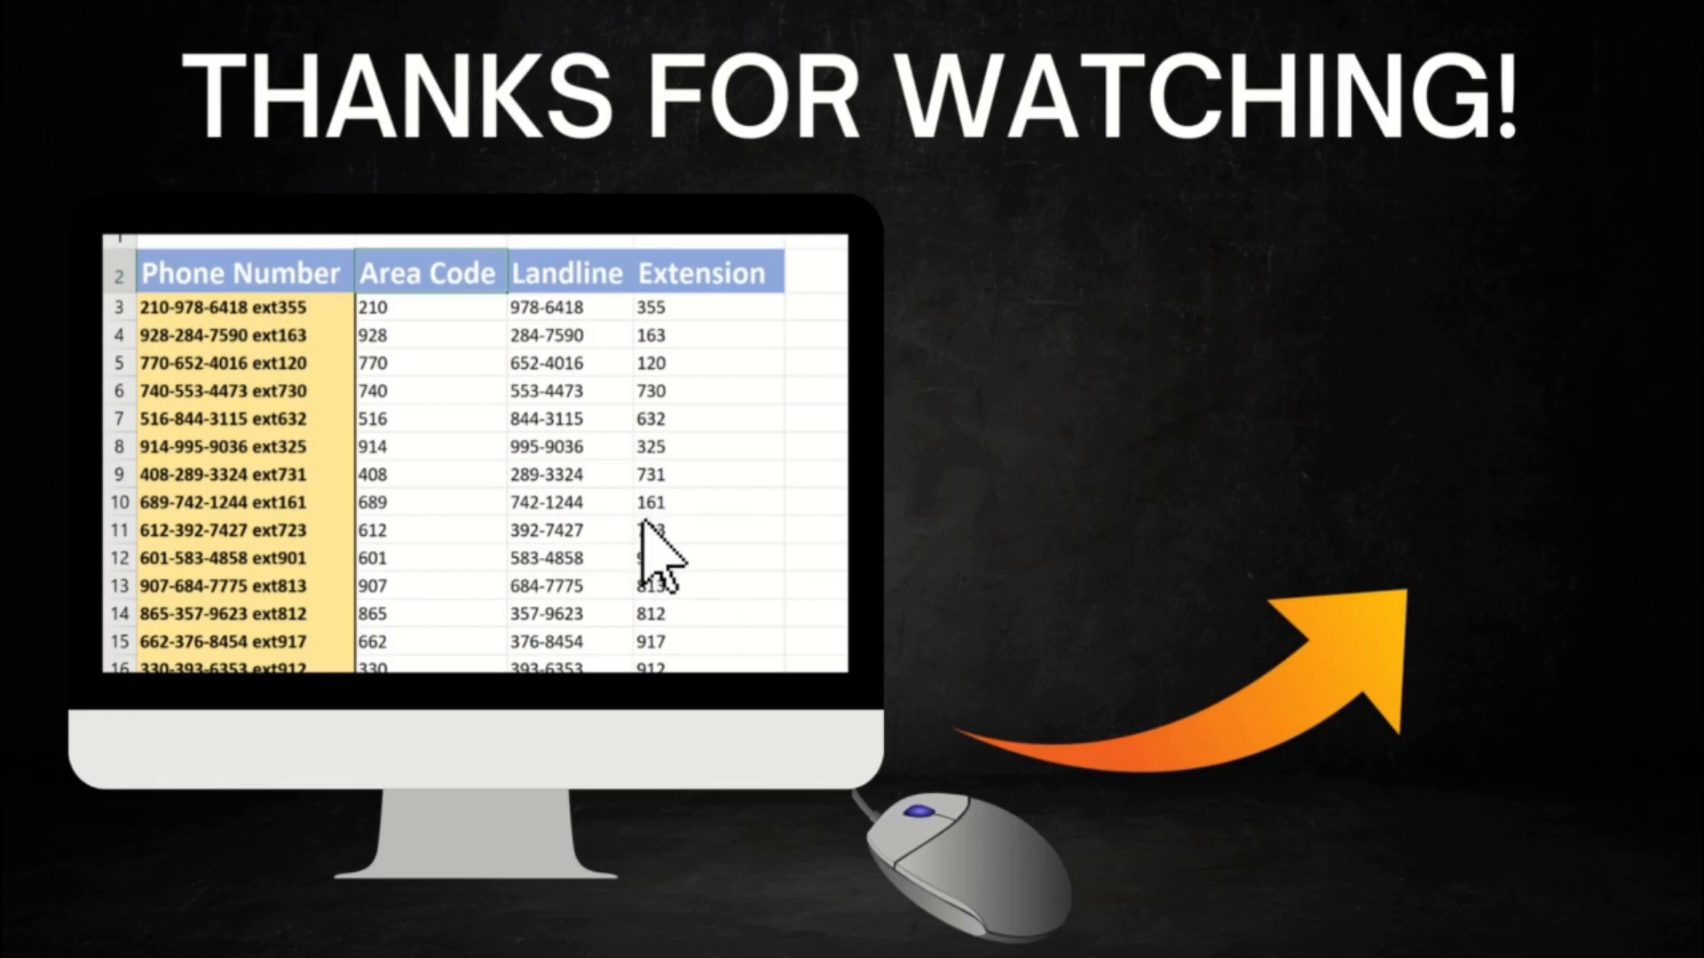
mouse_move(679, 587)
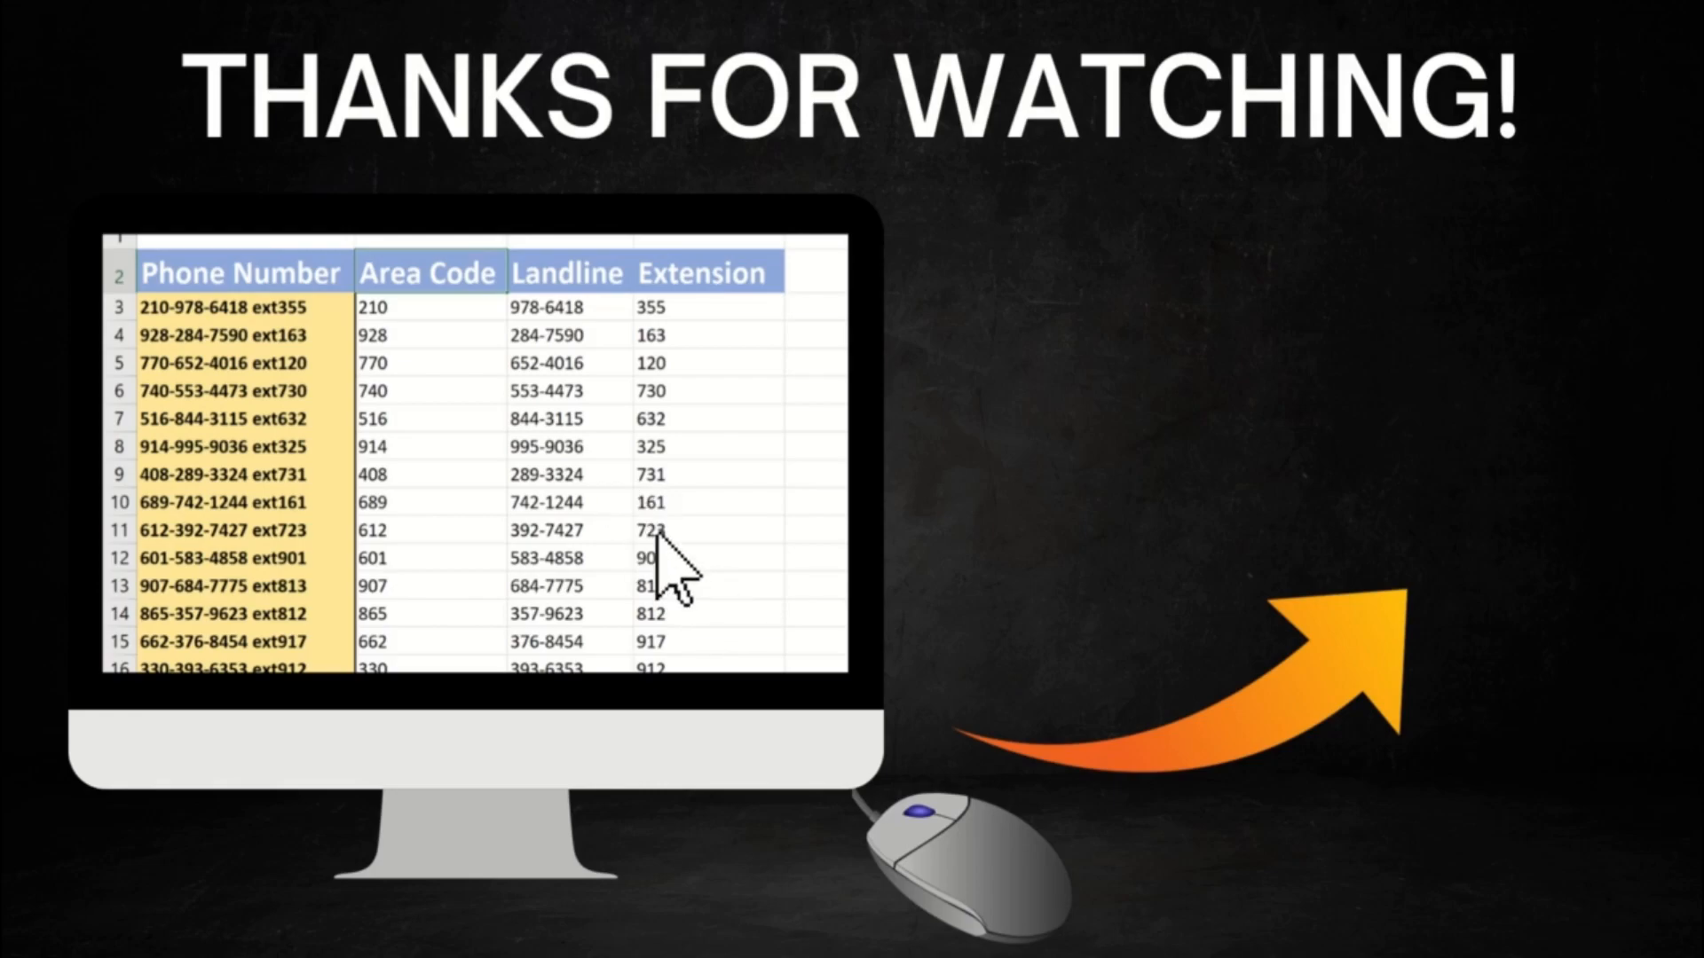
mouse_move(663, 565)
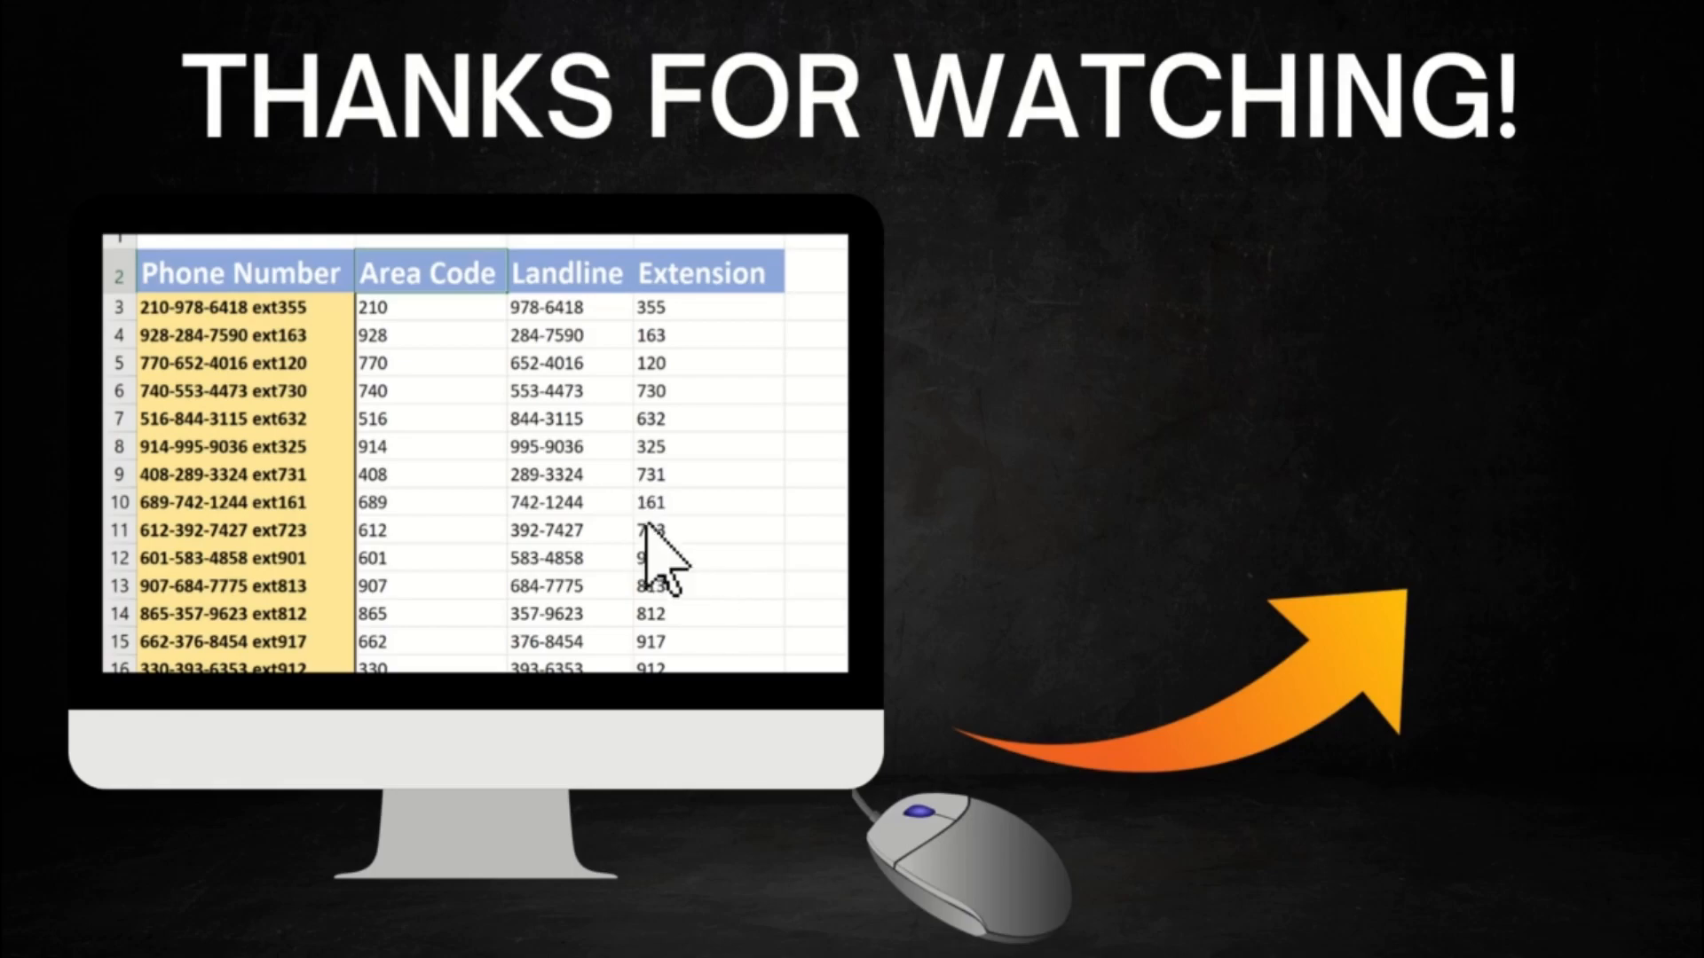